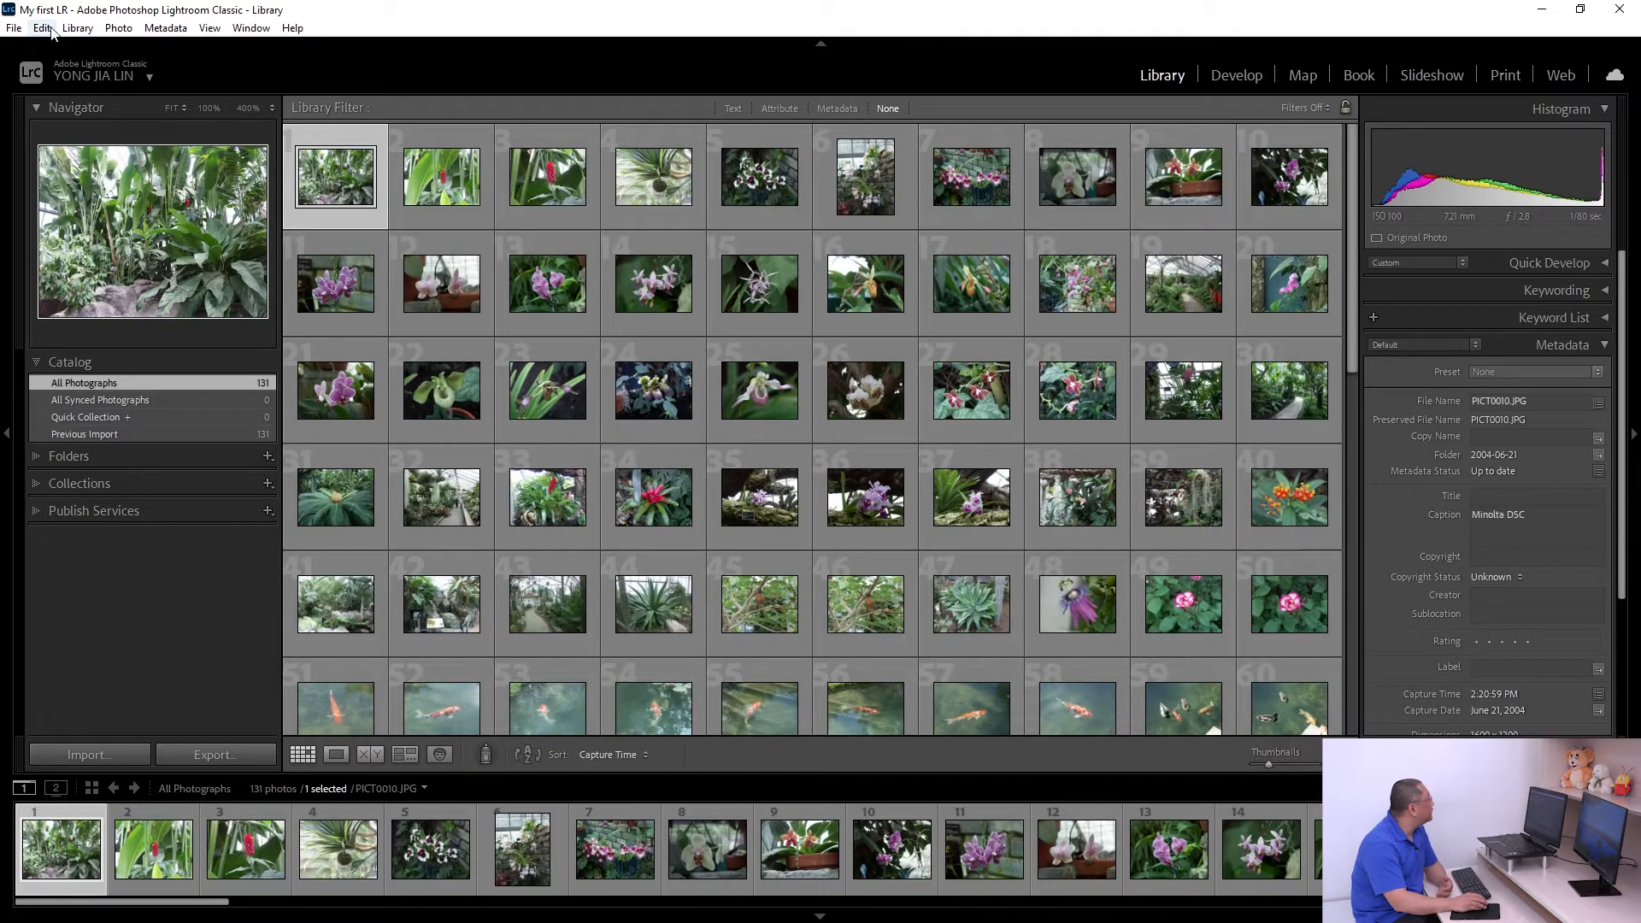
Step: Open Lightroom Preferences on the Performance tab to see the Camera Raw cache settings
{"action": "left_click", "coordinate": [41, 28]}
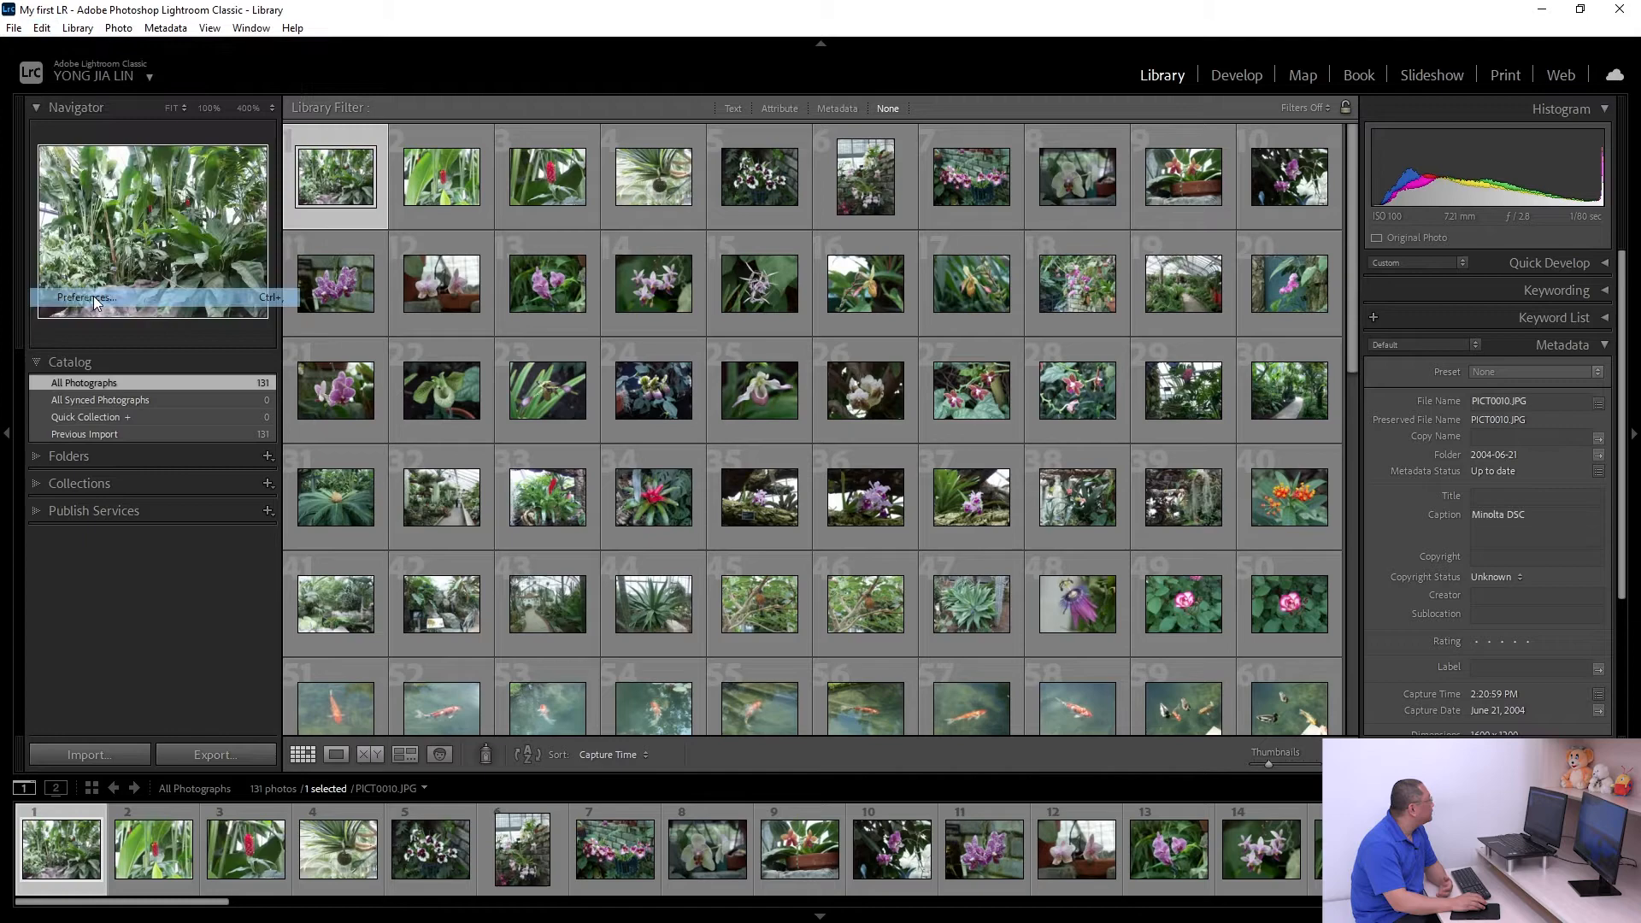
{"action": "left_click", "coordinate": [81, 298]}
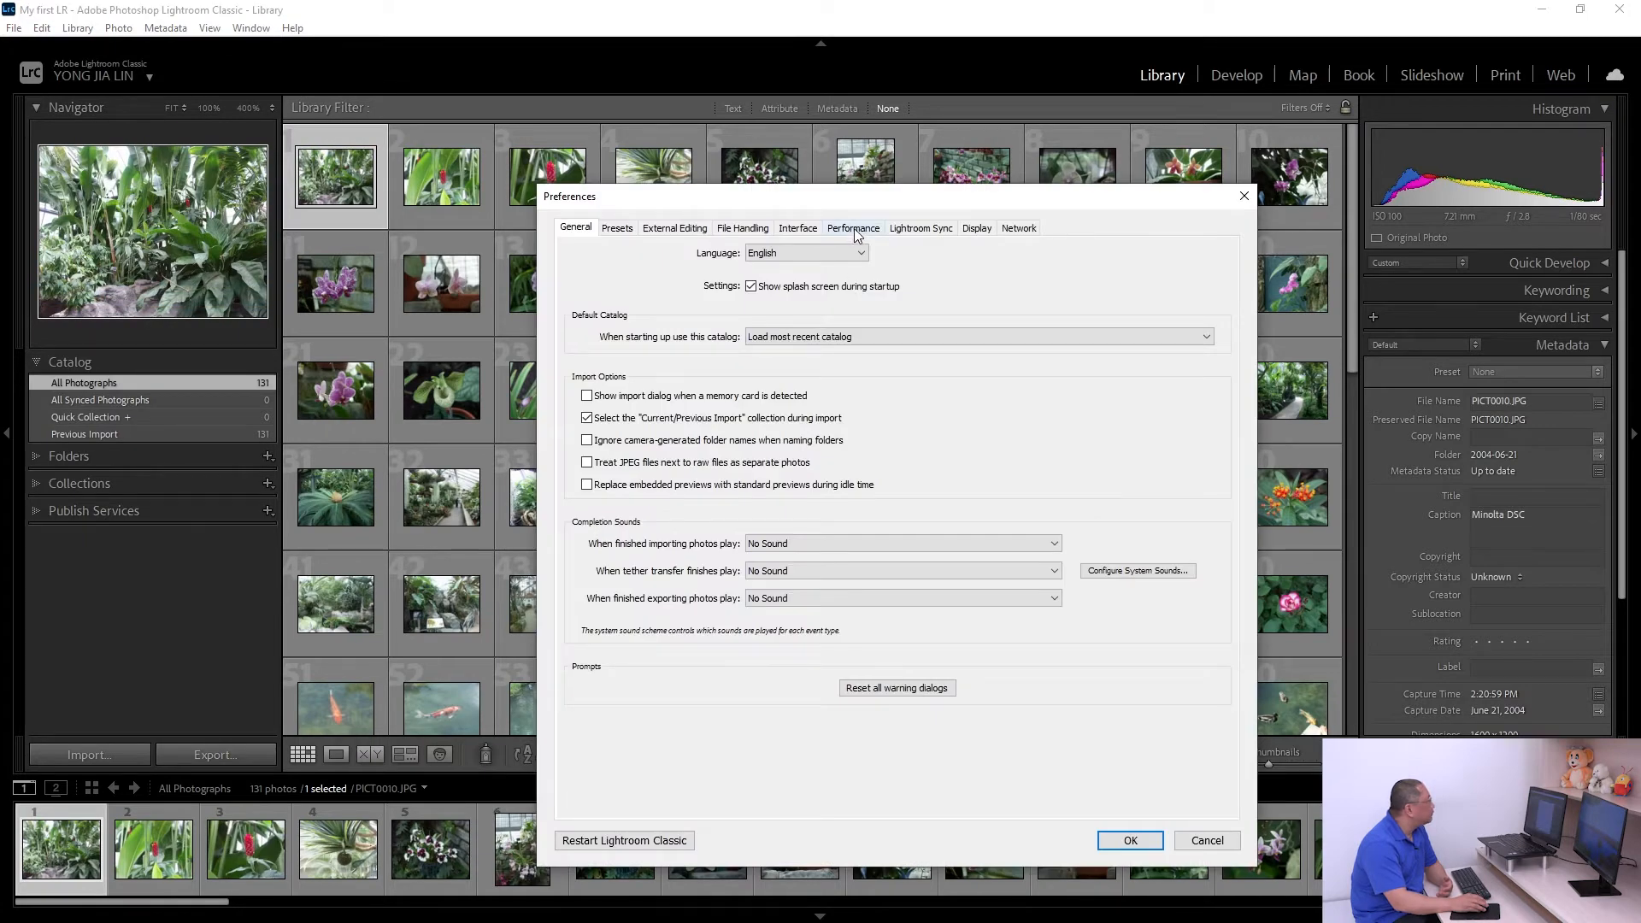
{"action": "left_click", "coordinate": [853, 228]}
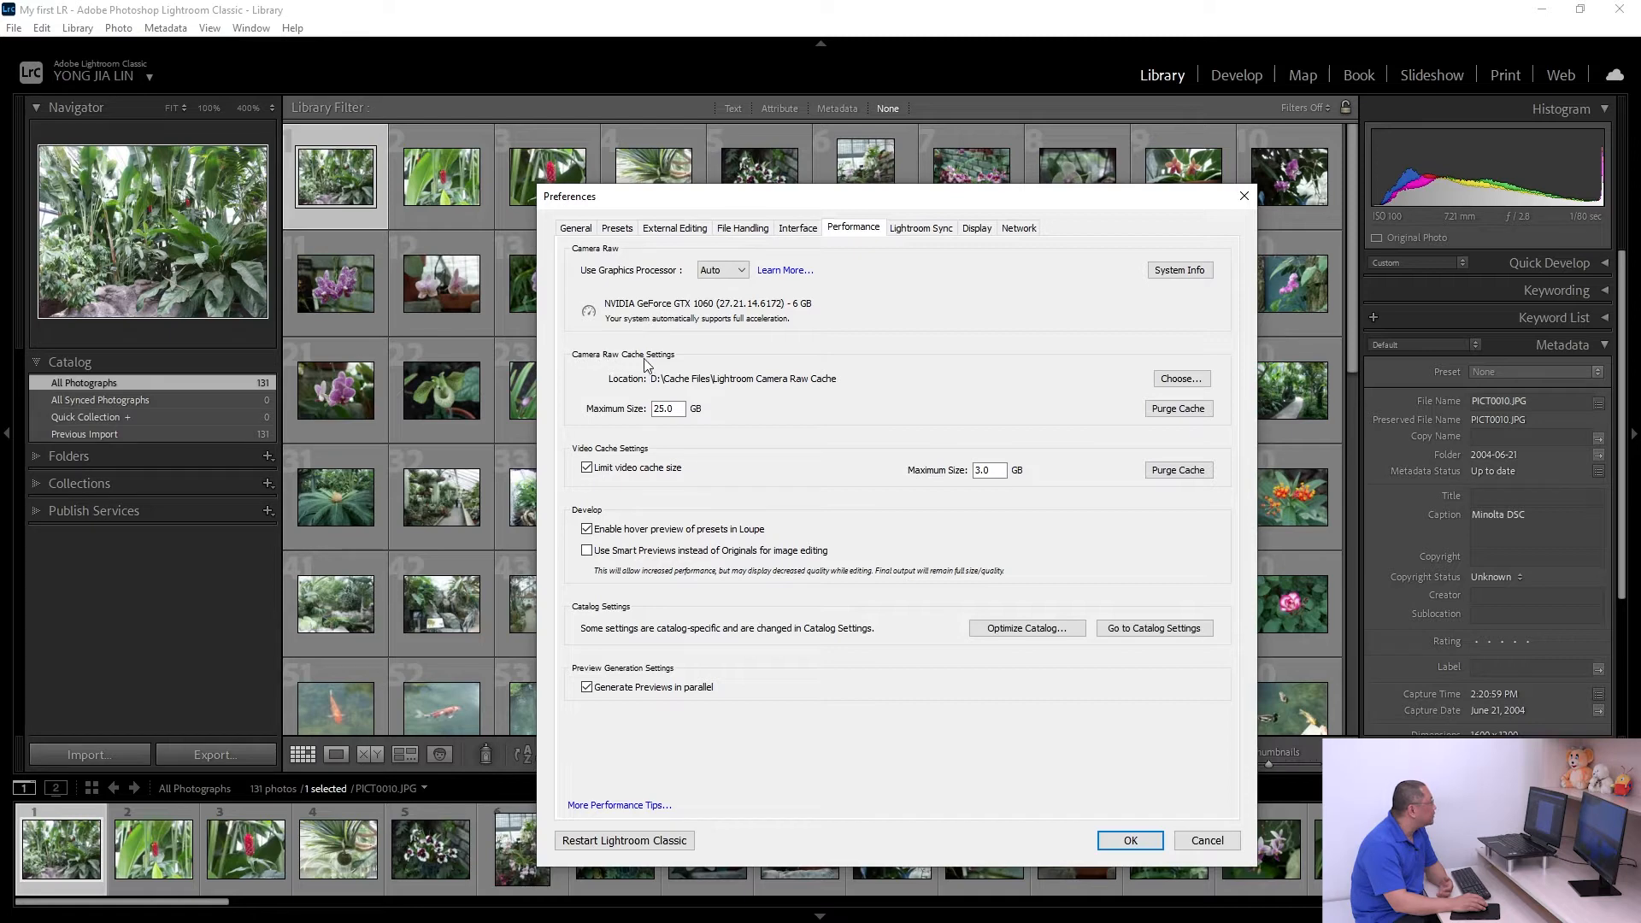
{"action": "mouse_move", "coordinate": [697, 387]}
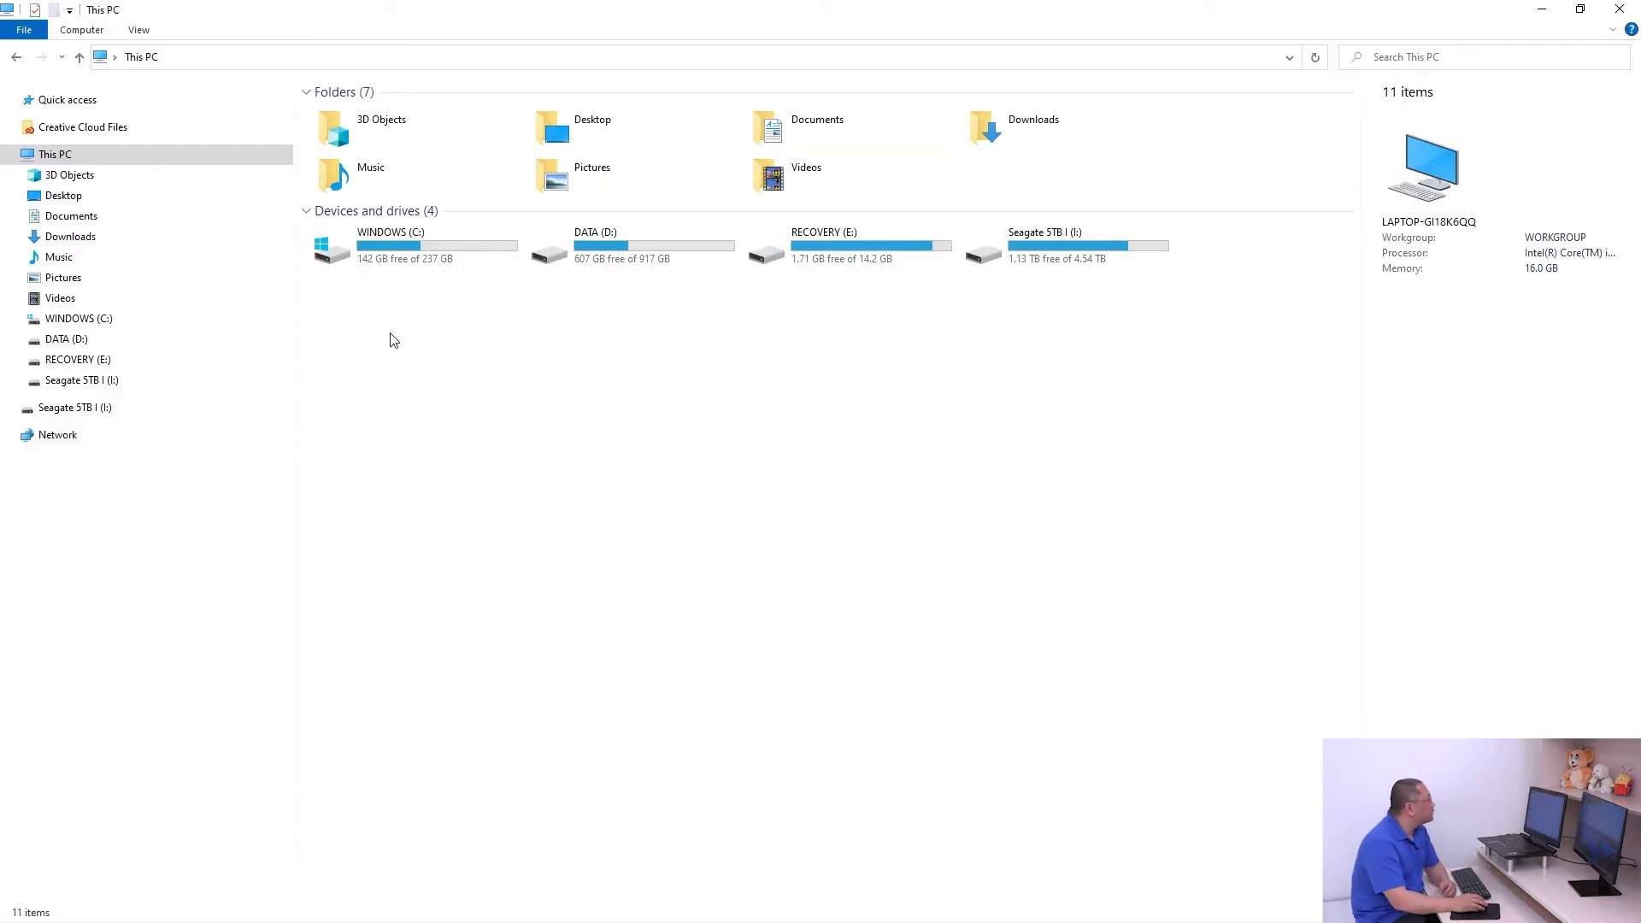
{"action": "mouse_move", "coordinate": [446, 259]}
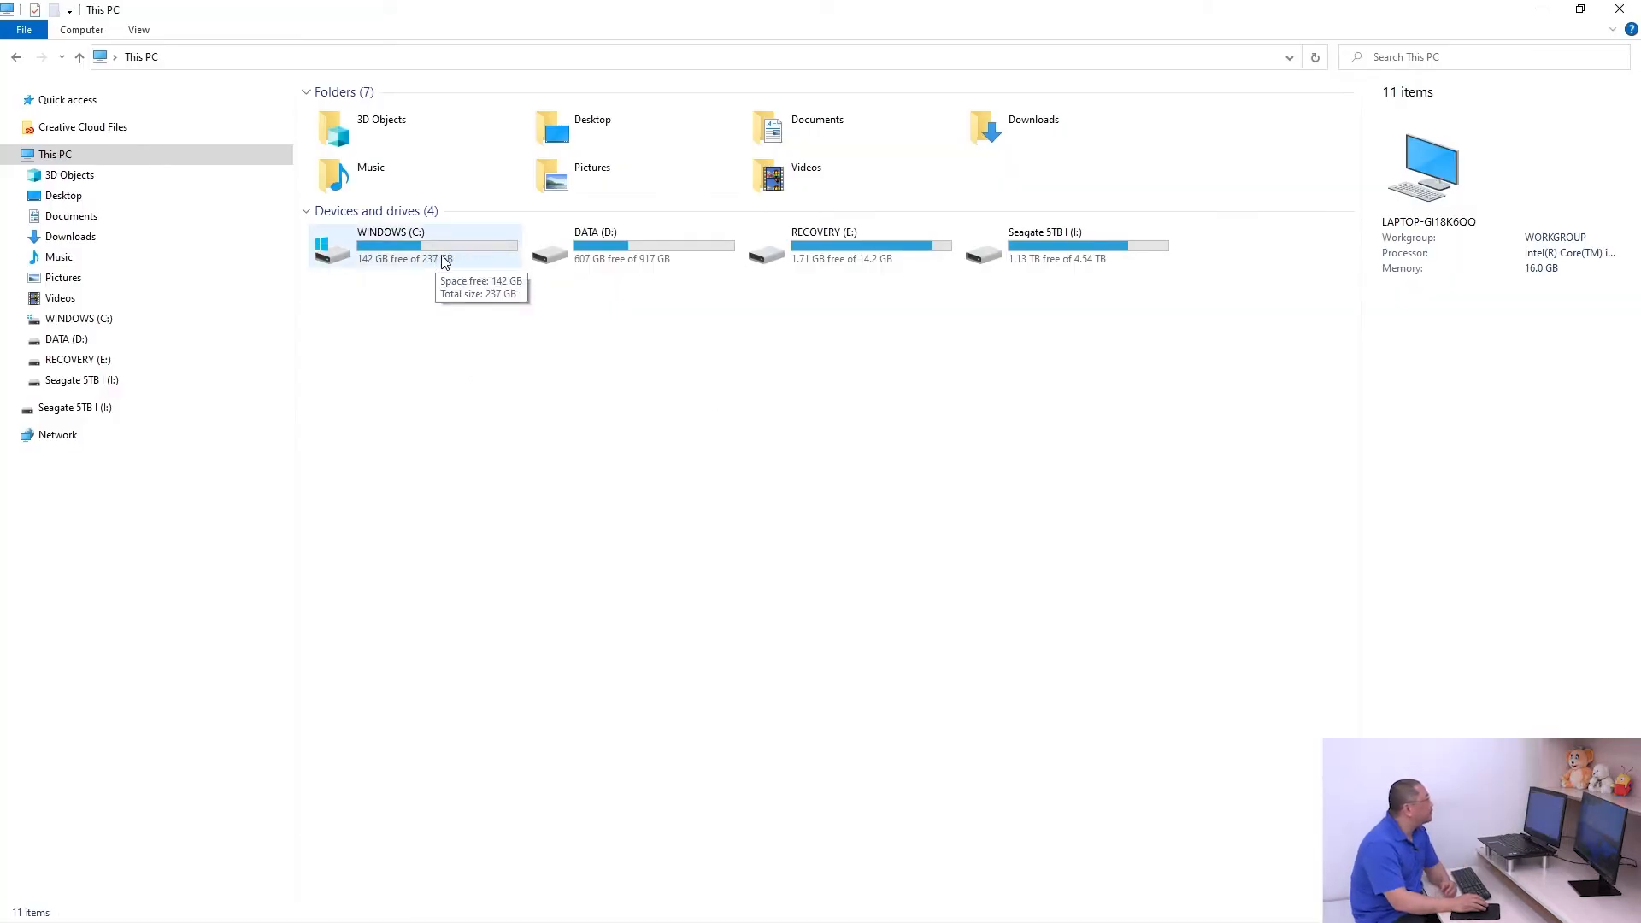
{"action": "left_click", "coordinate": [415, 247]}
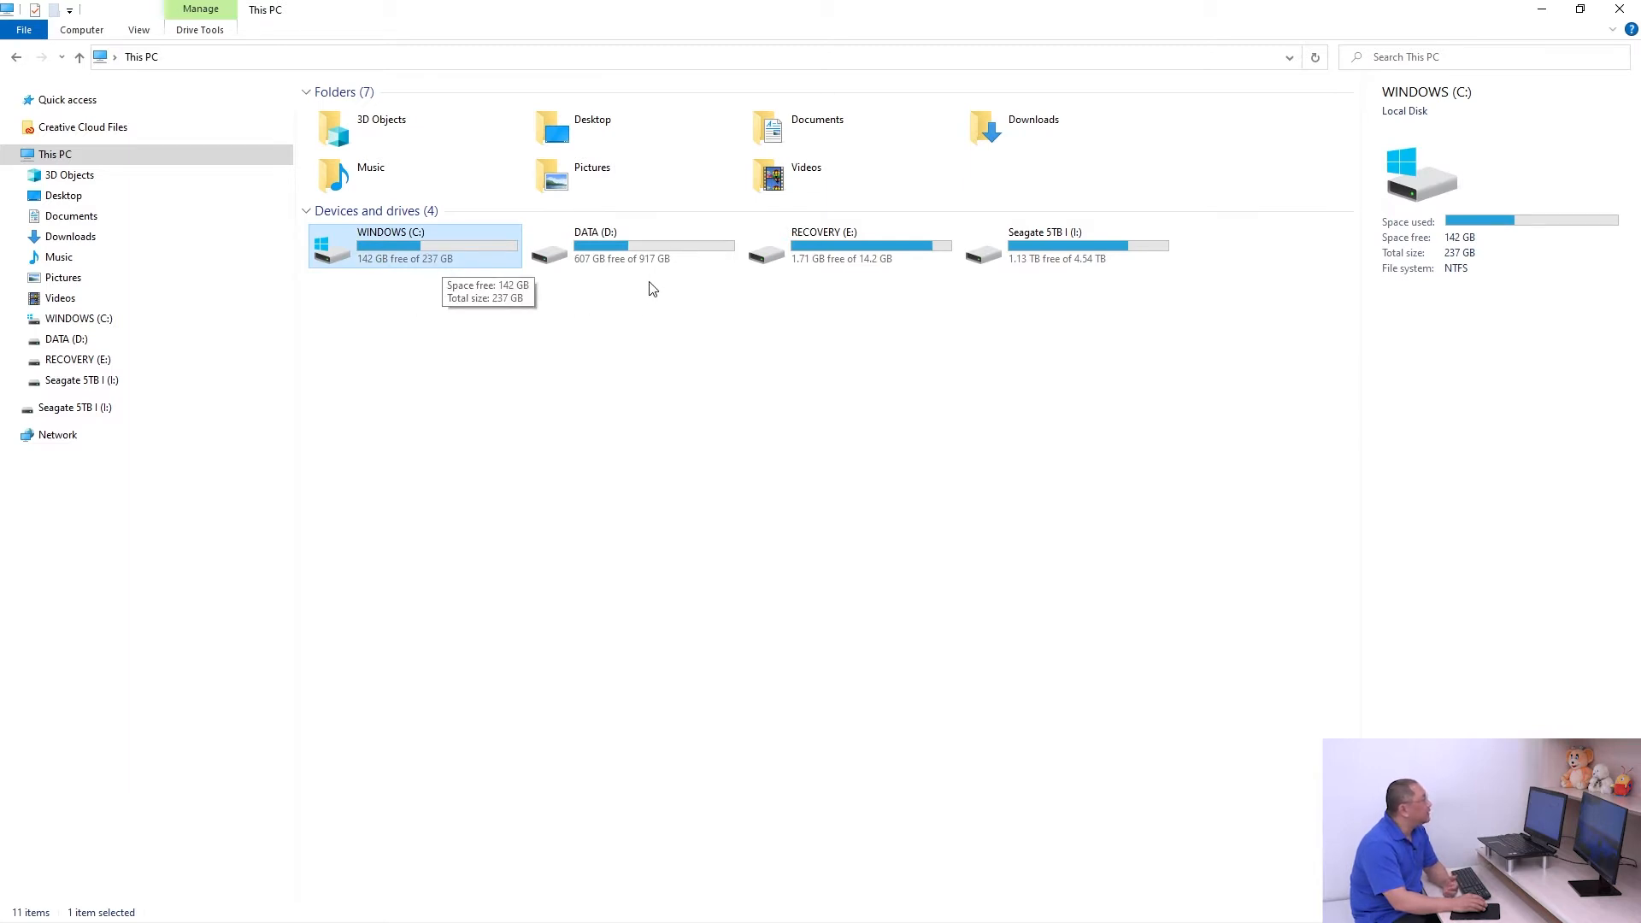
{"action": "mouse_move", "coordinate": [431, 279]}
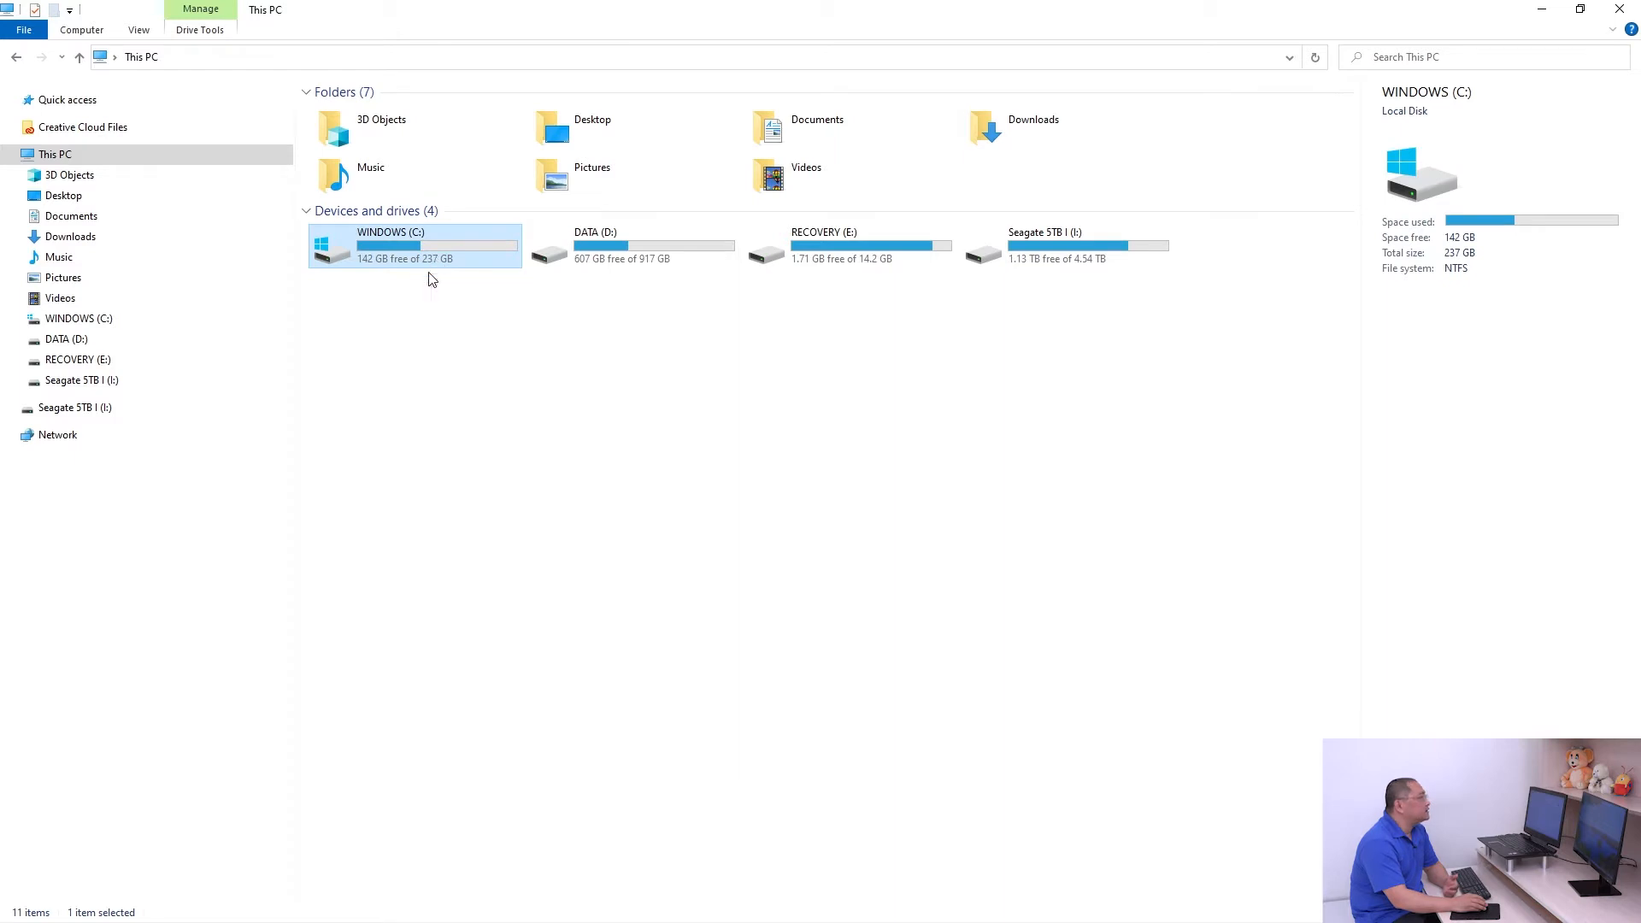
{"action": "mouse_move", "coordinate": [442, 267]}
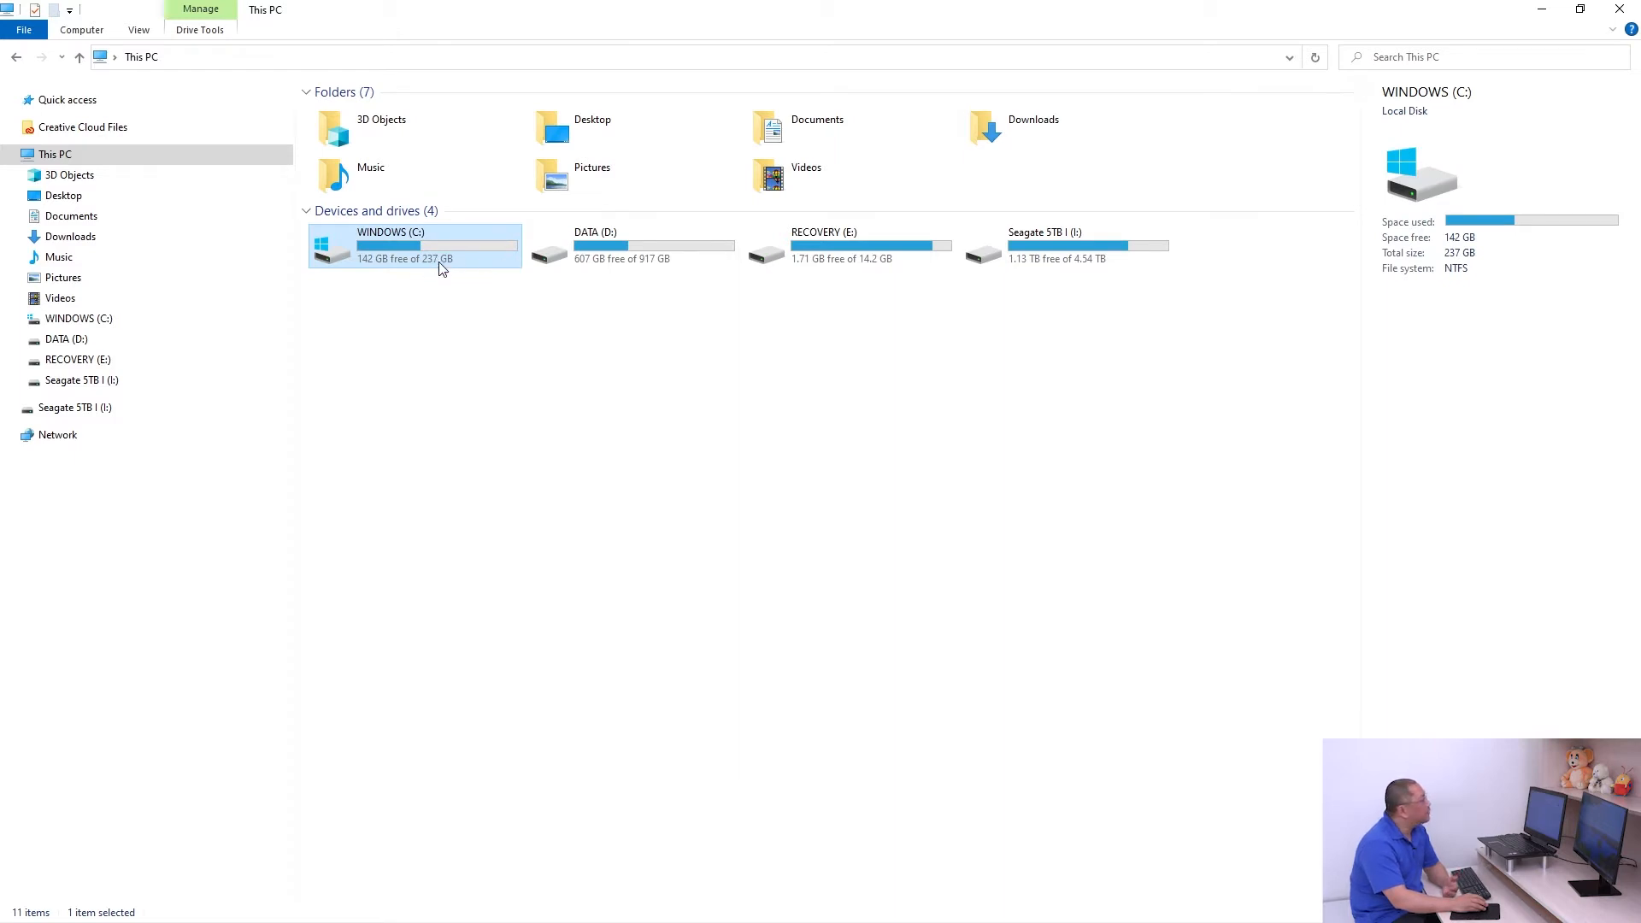
{"action": "mouse_move", "coordinate": [443, 304]}
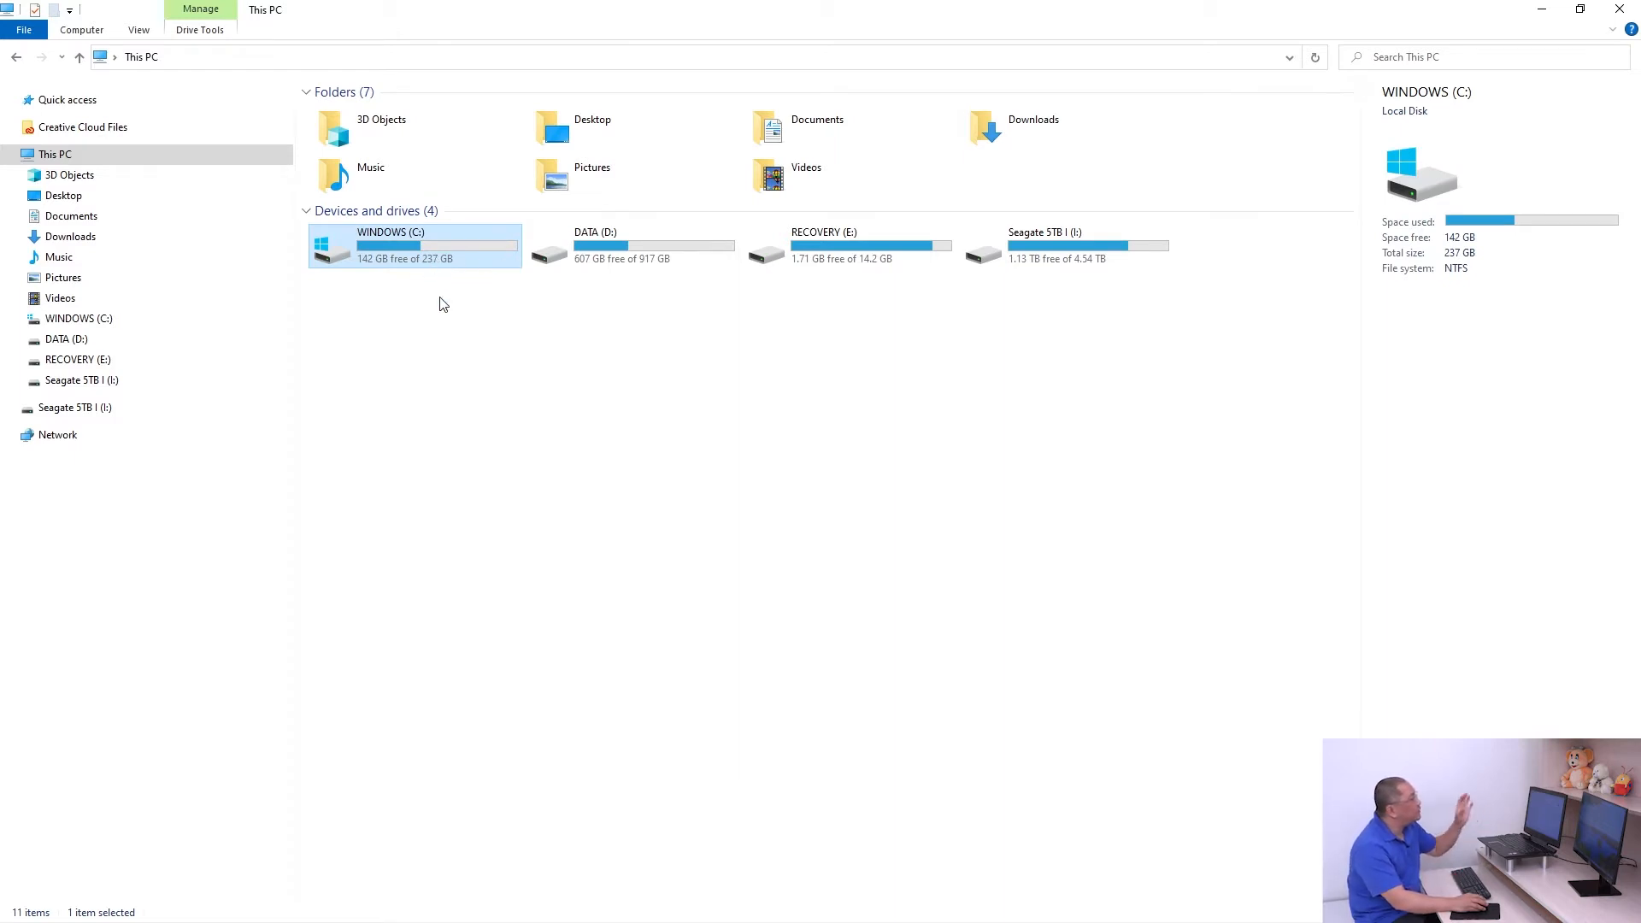
{"action": "mouse_move", "coordinate": [421, 272]}
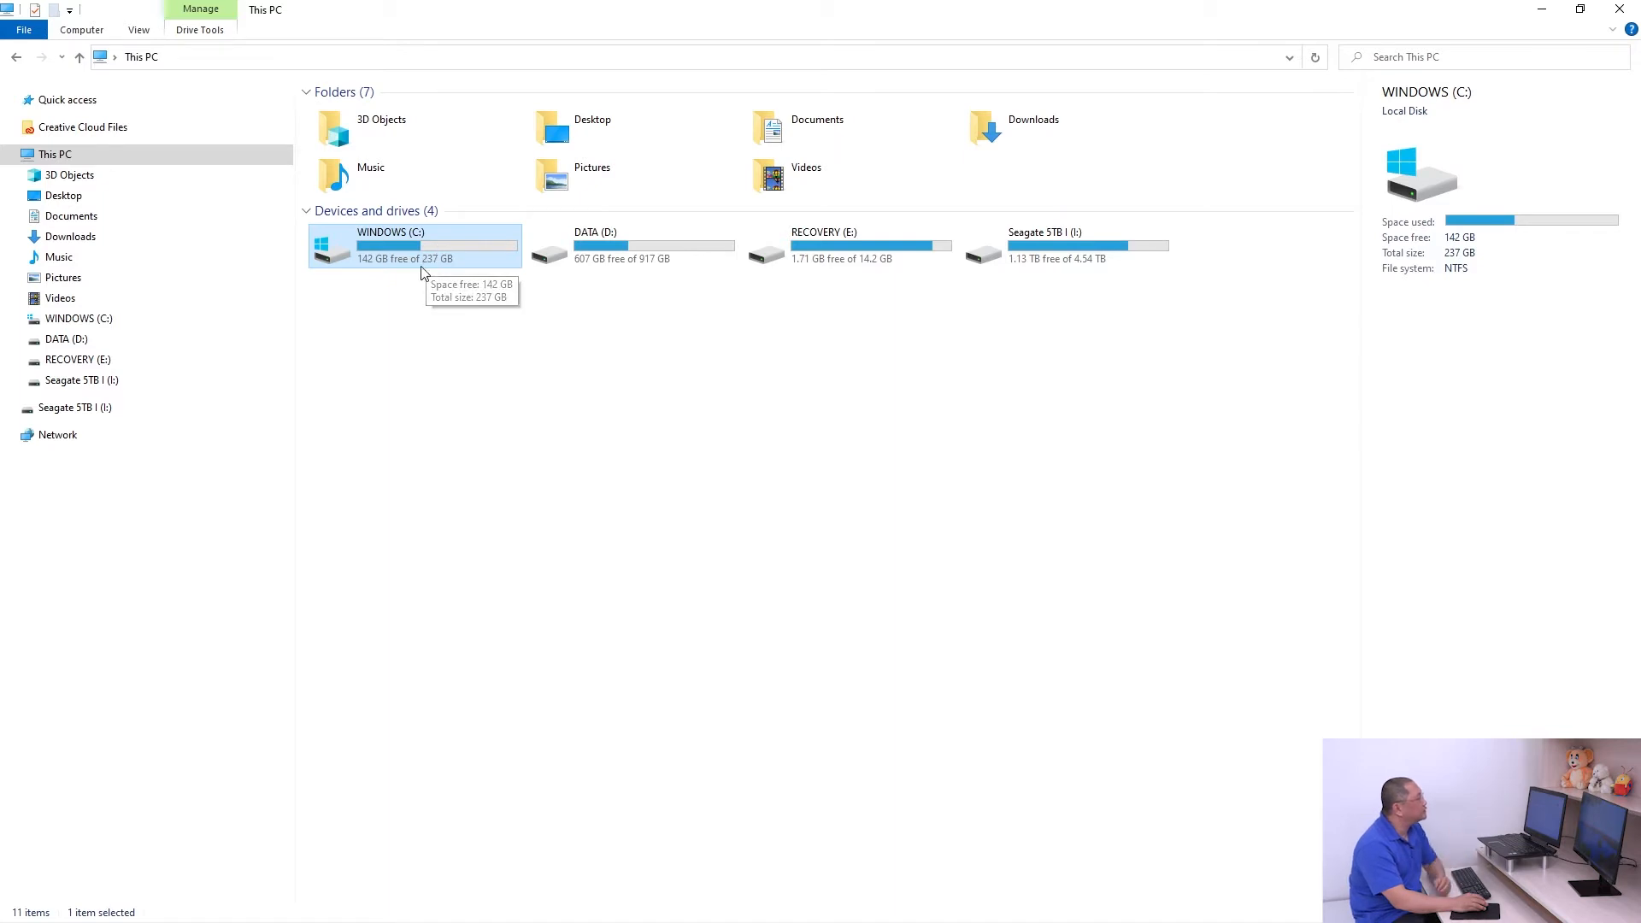
{"action": "left_click", "coordinate": [648, 245]}
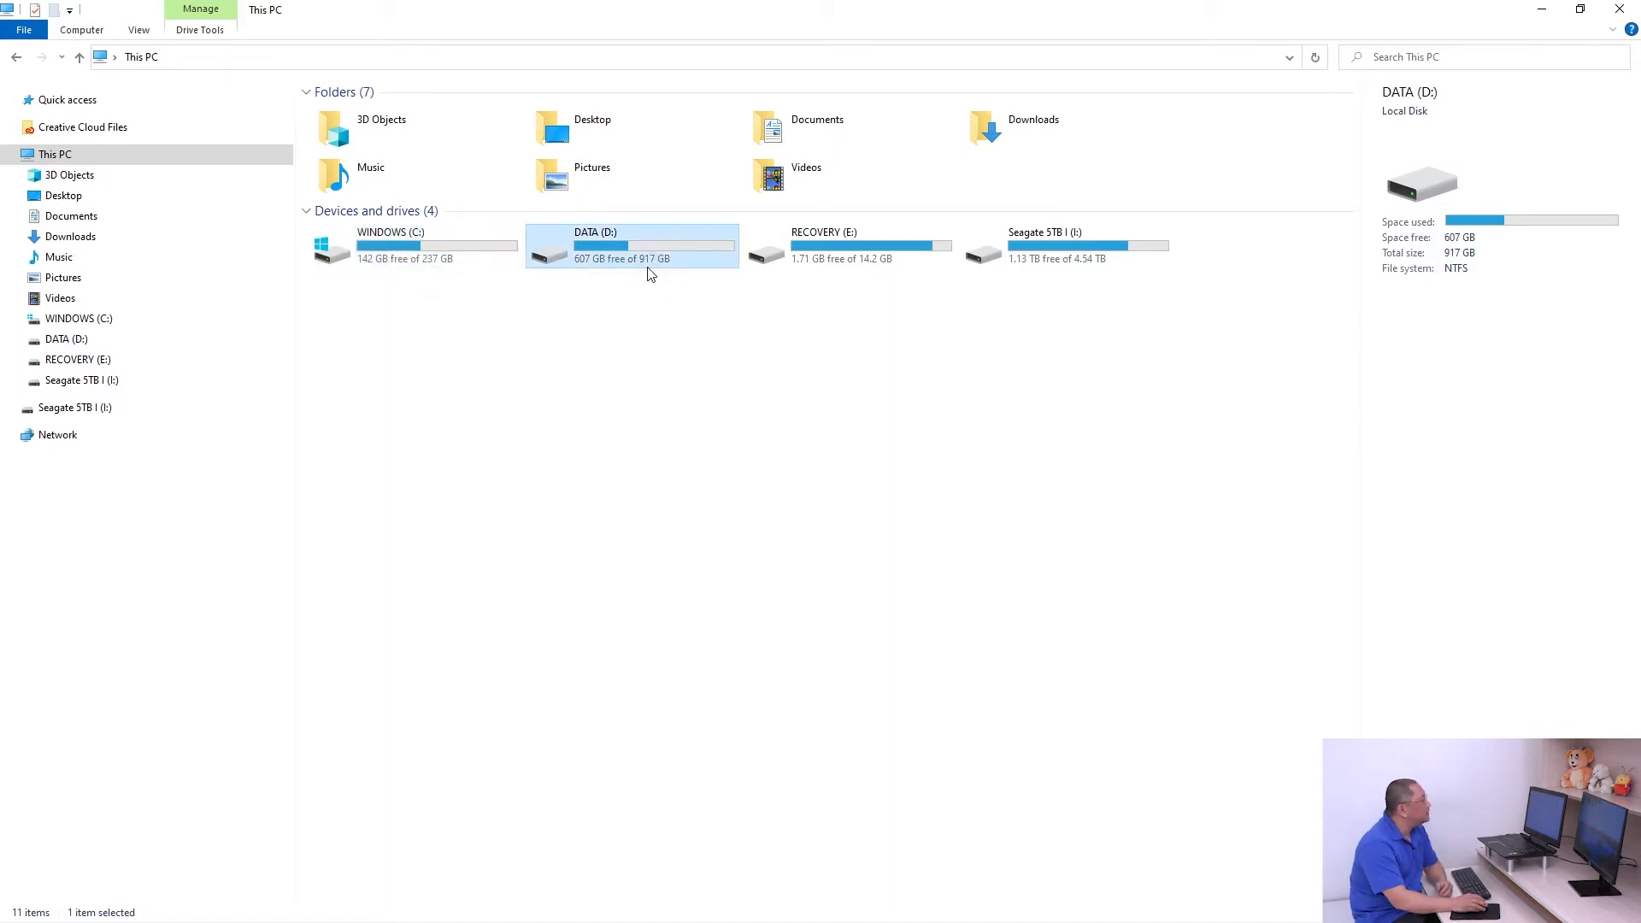
{"action": "mouse_move", "coordinate": [649, 262]}
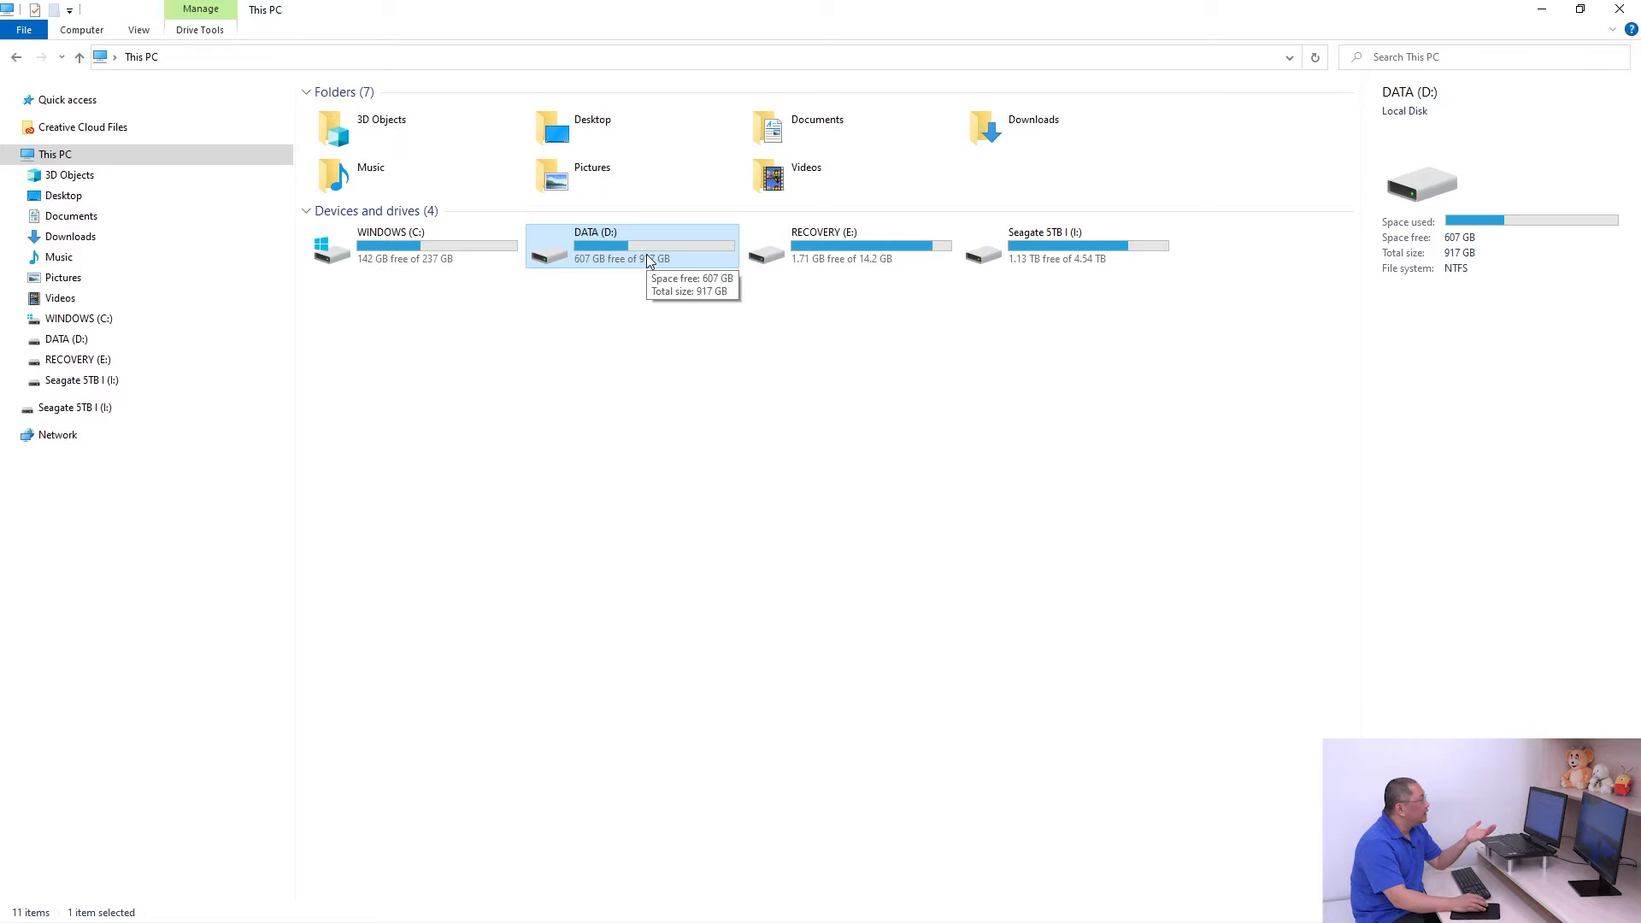
Step: Browse DATA (D:) > Cache Files and open the Lightroom Camera Raw Cache folder
{"action": "double_click", "coordinate": [595, 245]}
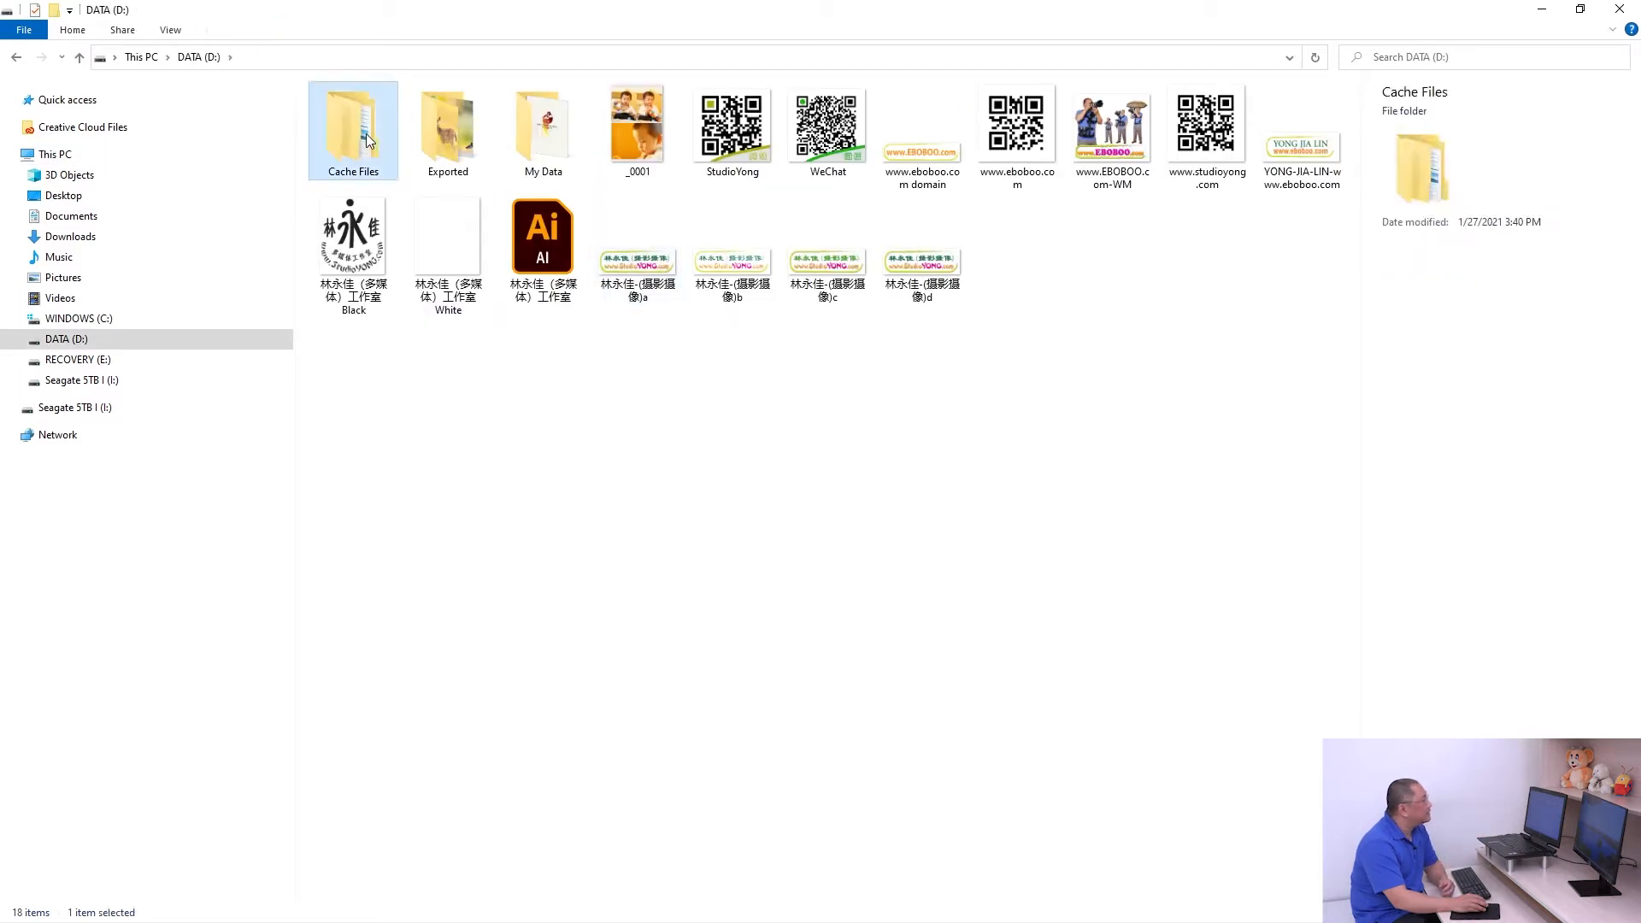
{"action": "mouse_move", "coordinate": [368, 180]}
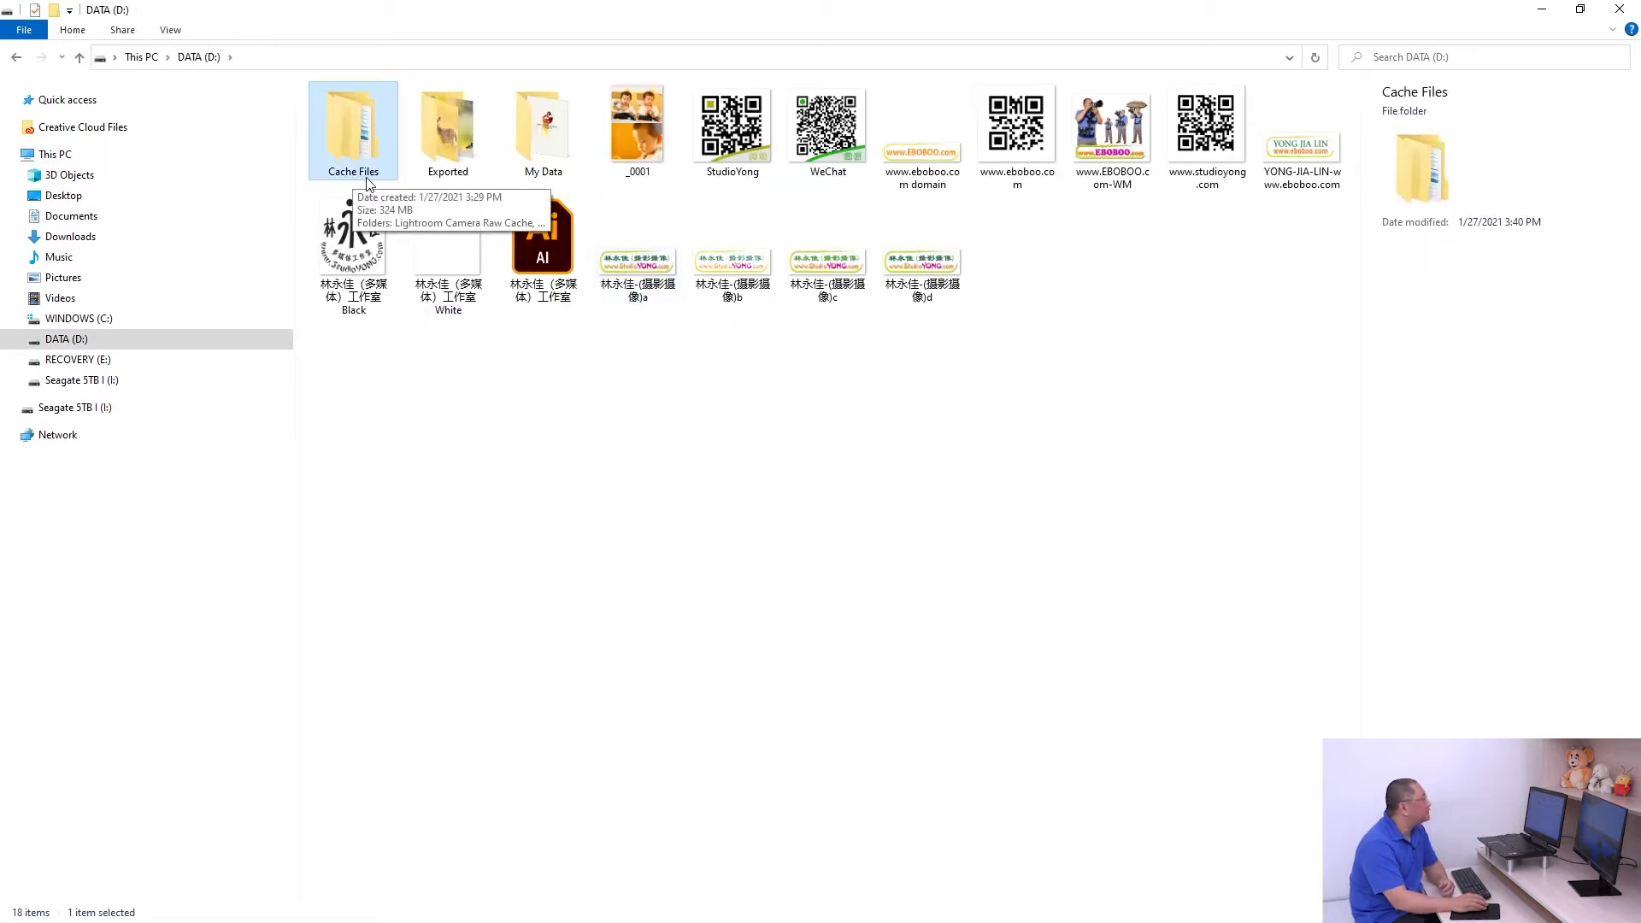
{"action": "double_click", "coordinate": [352, 124]}
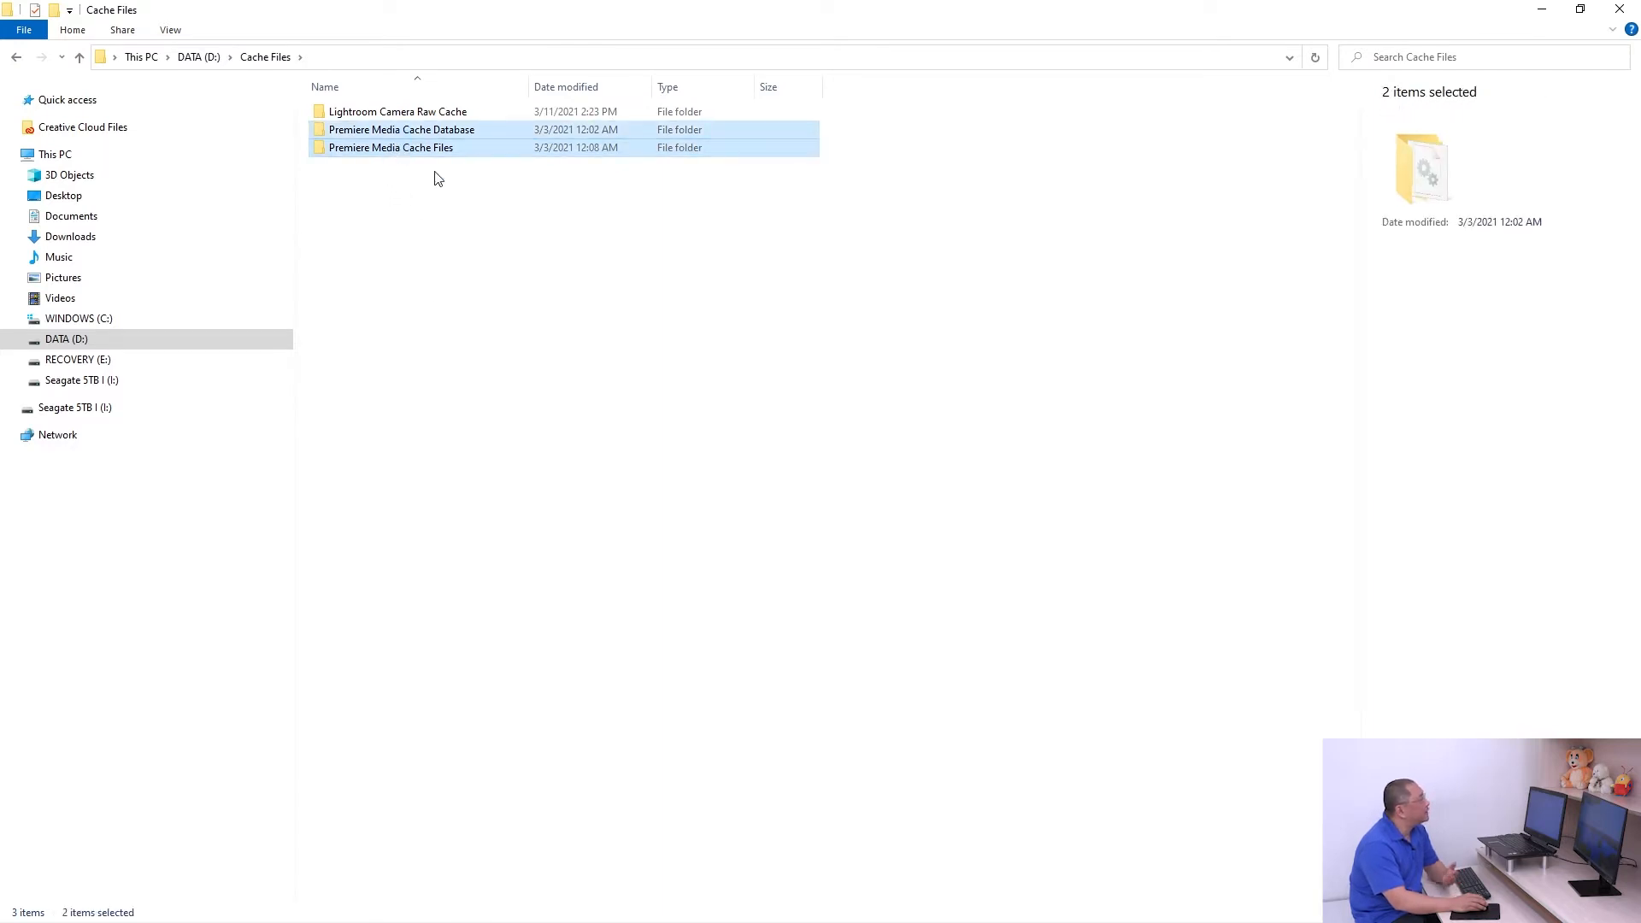
{"action": "left_click", "coordinate": [399, 111]}
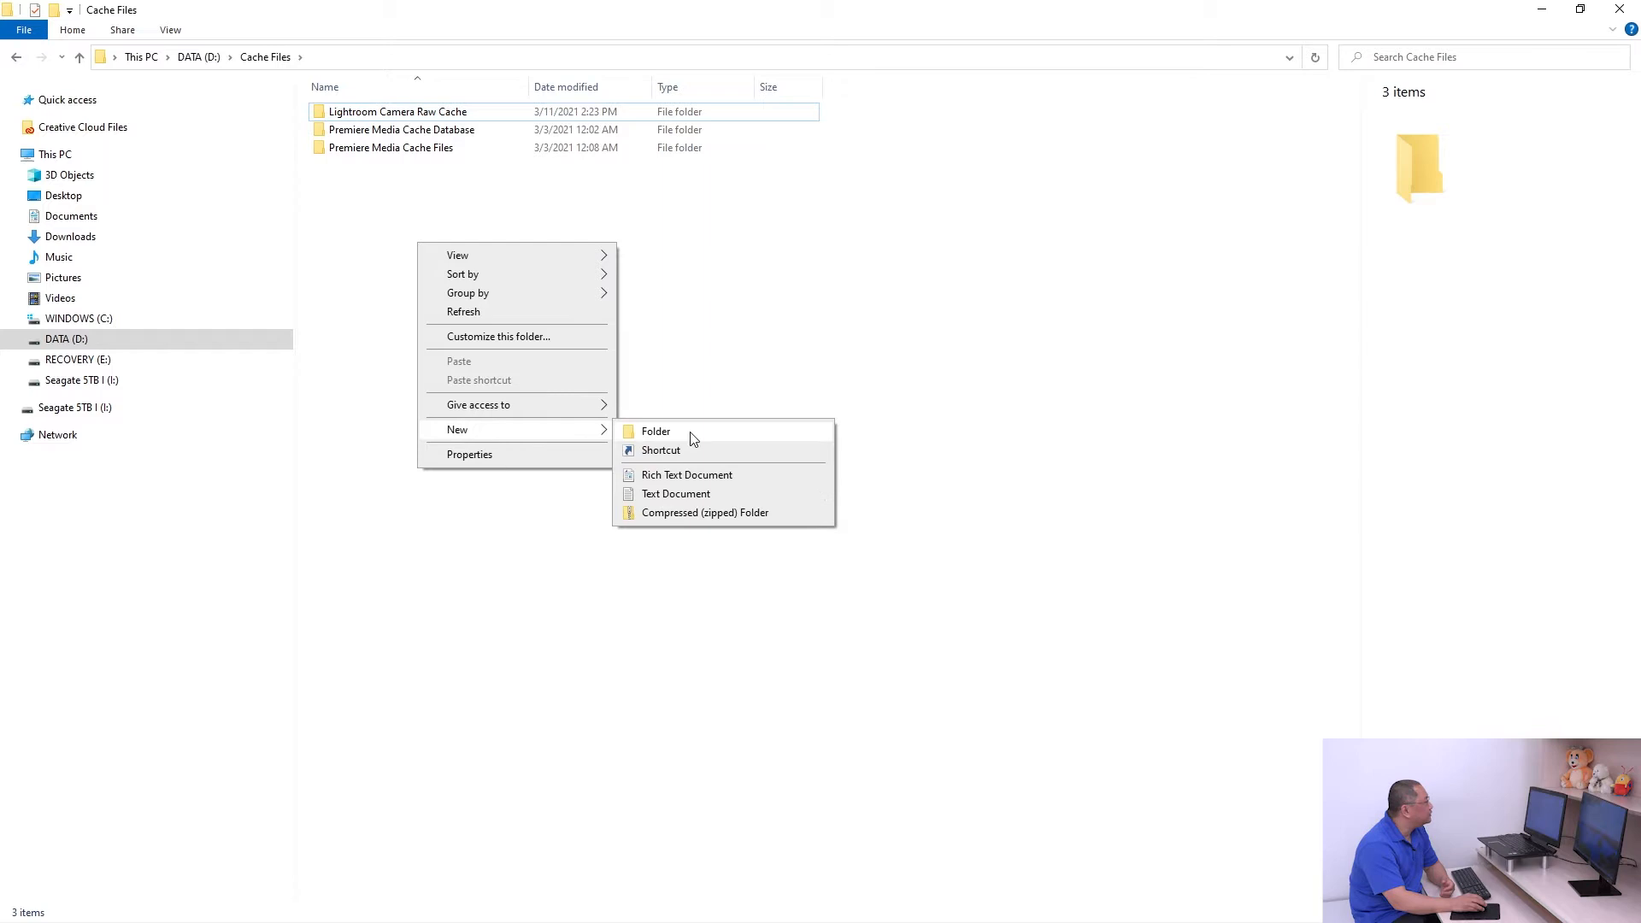
{"action": "left_click", "coordinate": [398, 111]}
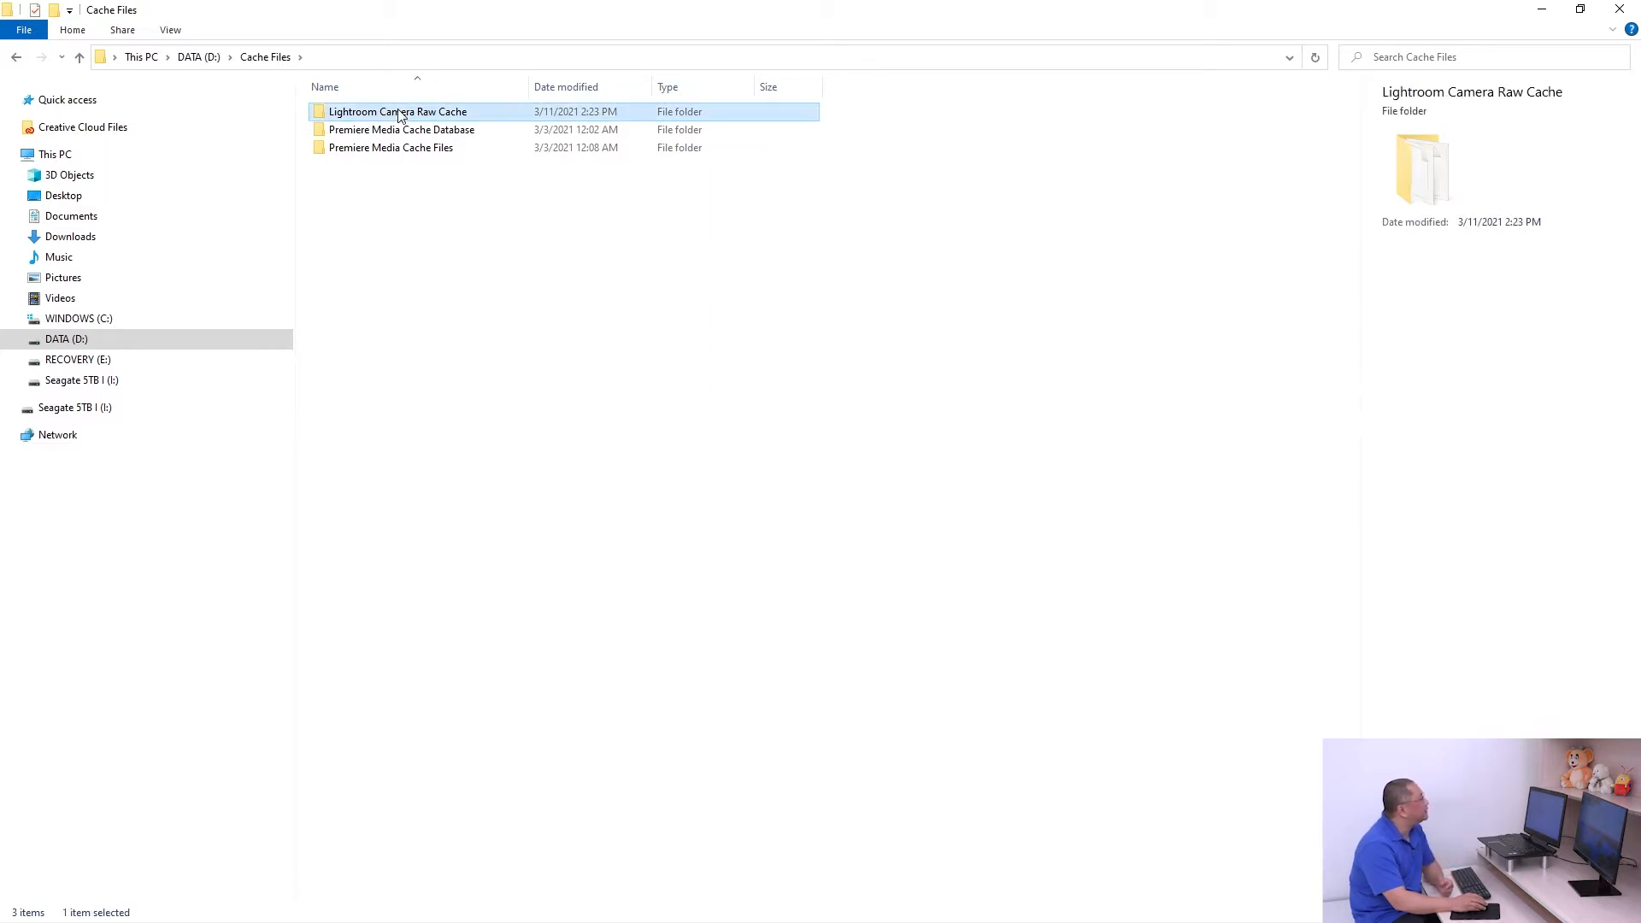
{"action": "mouse_move", "coordinate": [399, 114]}
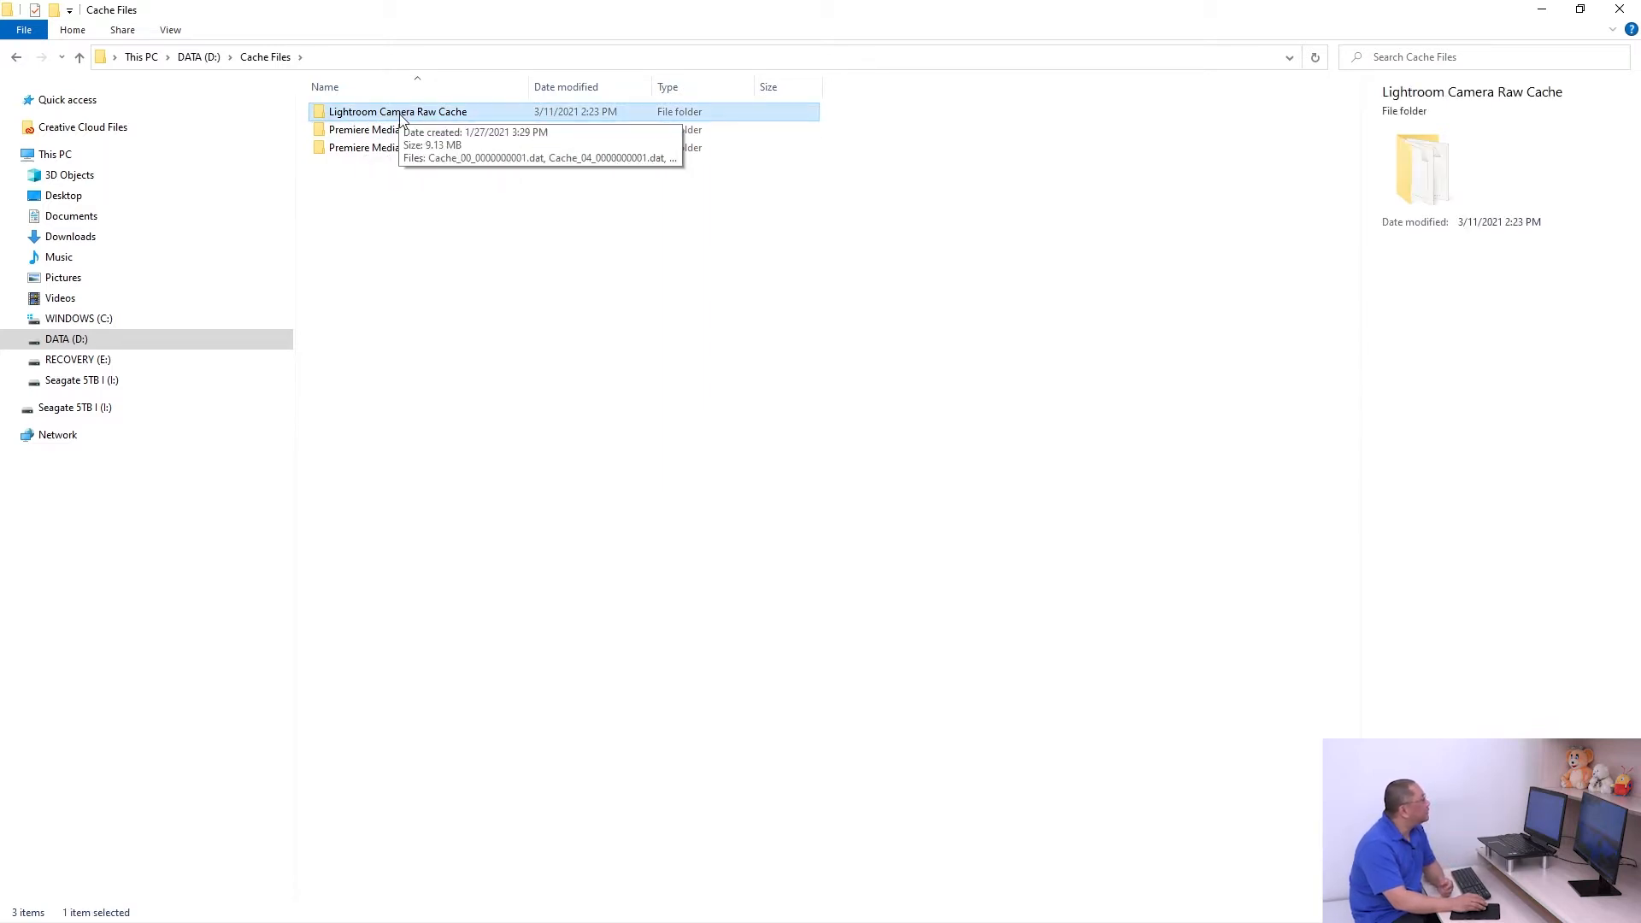
{"action": "double_click", "coordinate": [396, 112]}
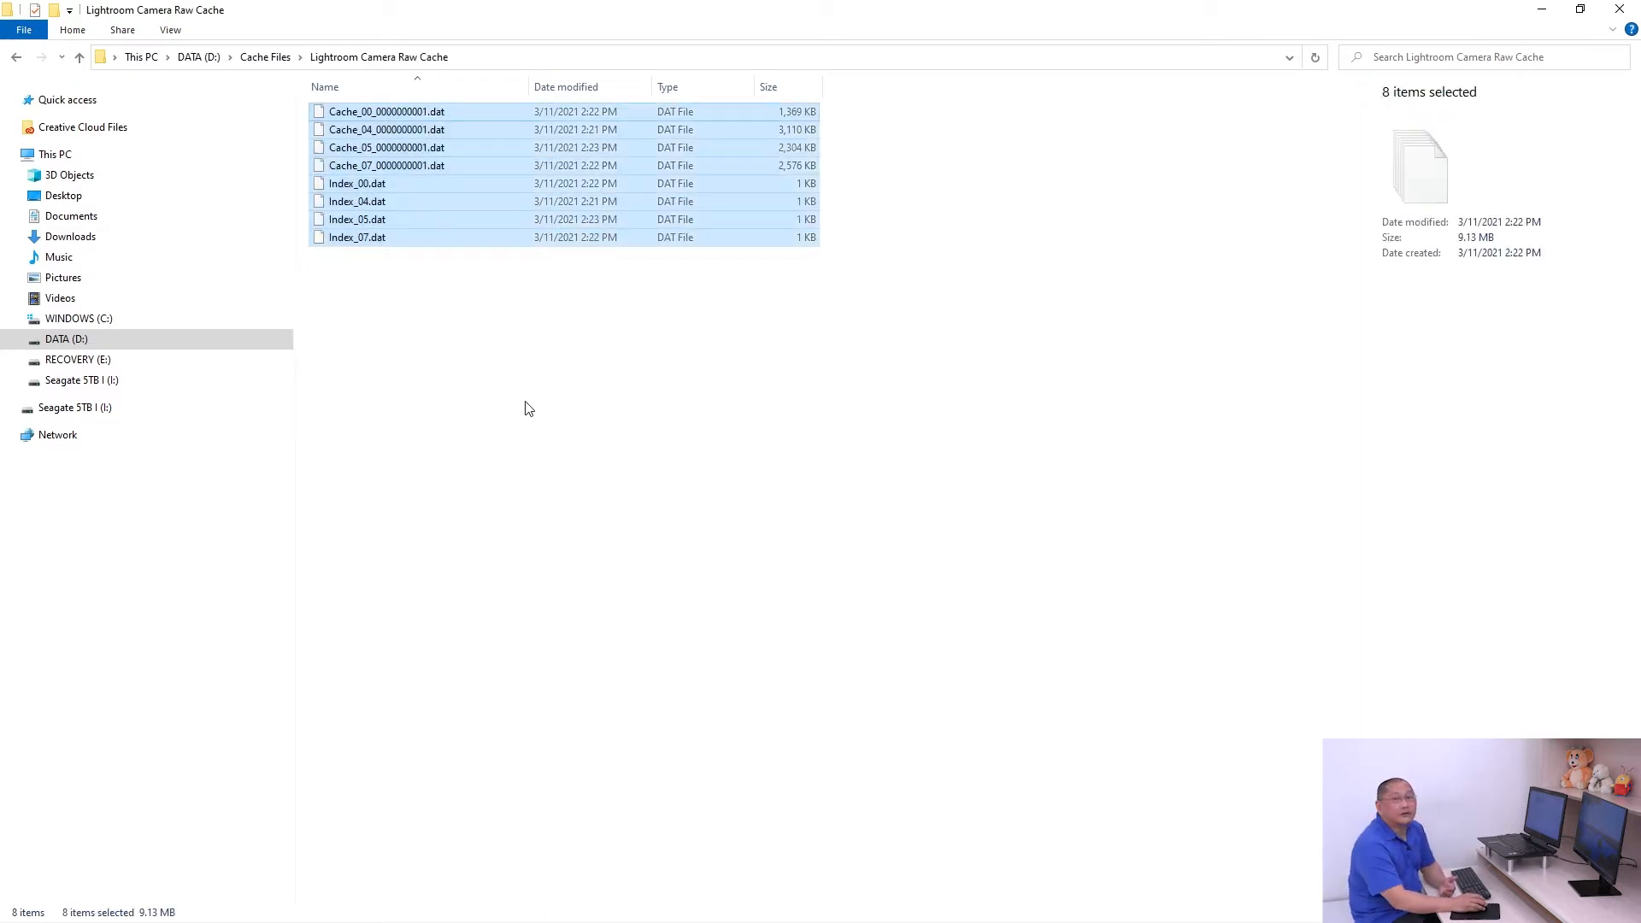
{"action": "left_click", "coordinate": [543, 413]}
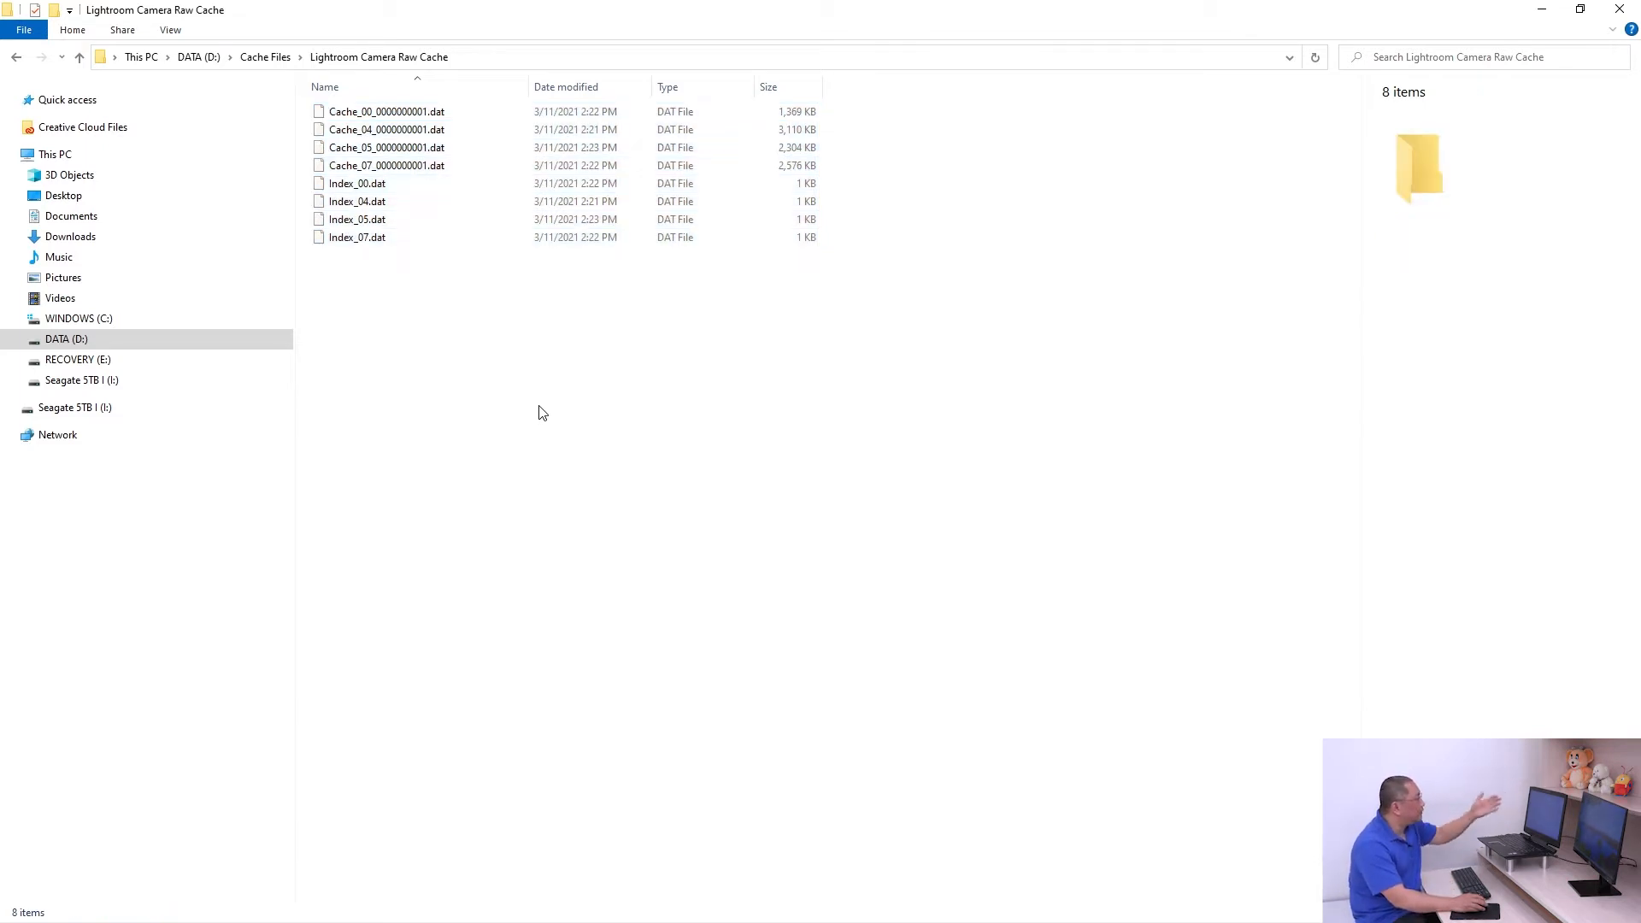
{"action": "mouse_move", "coordinate": [481, 374]}
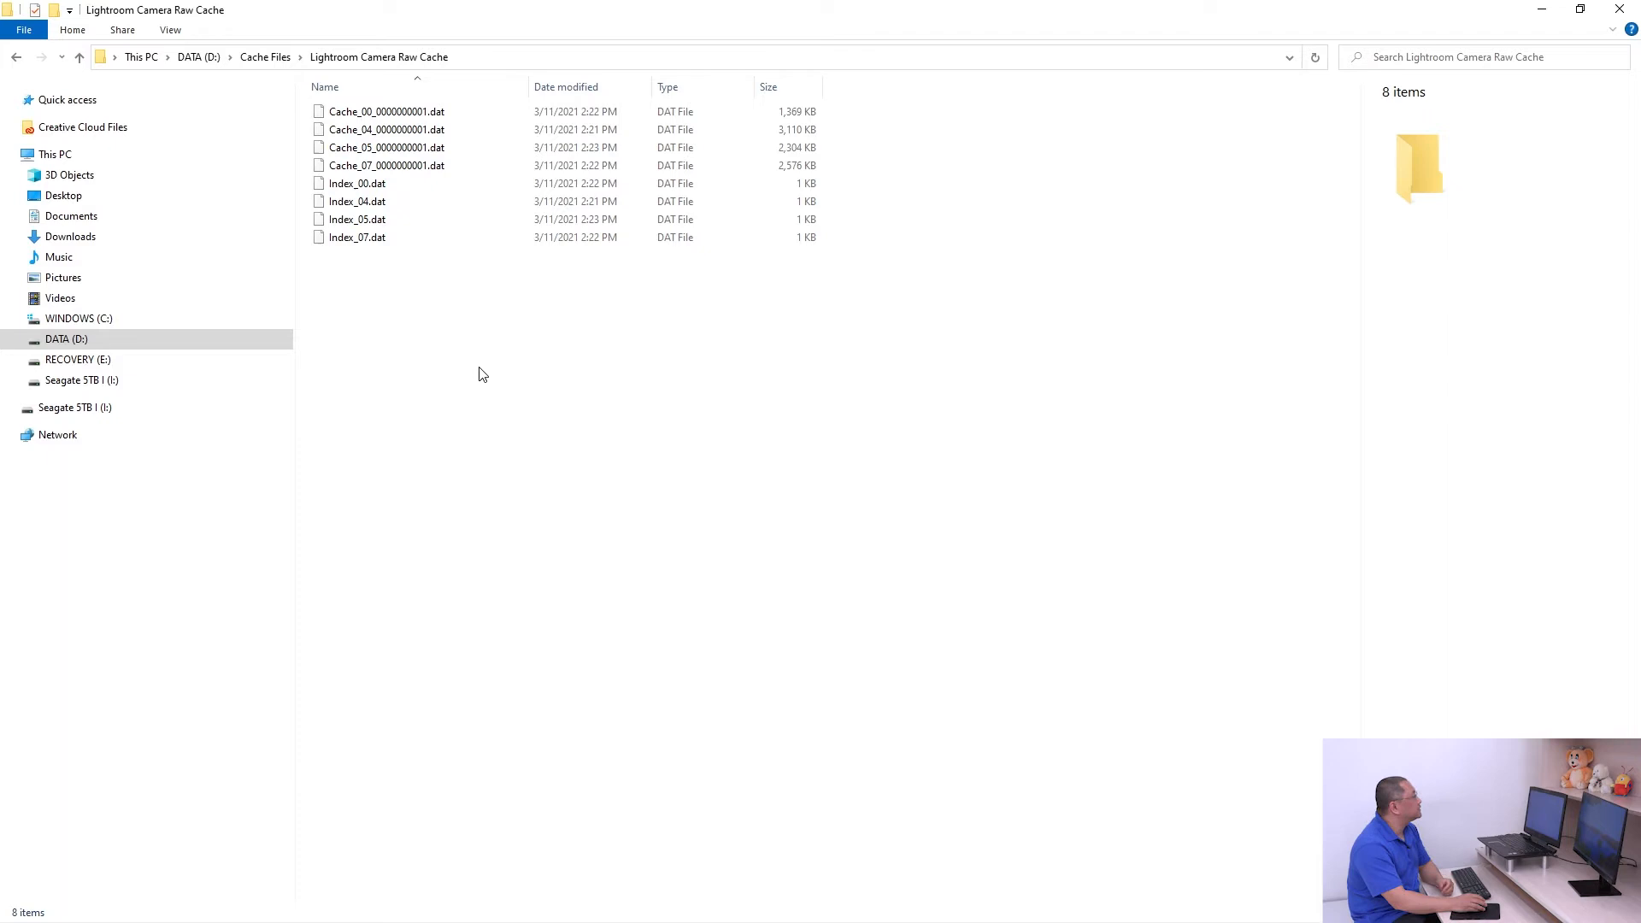
{"action": "left_click", "coordinate": [79, 318]}
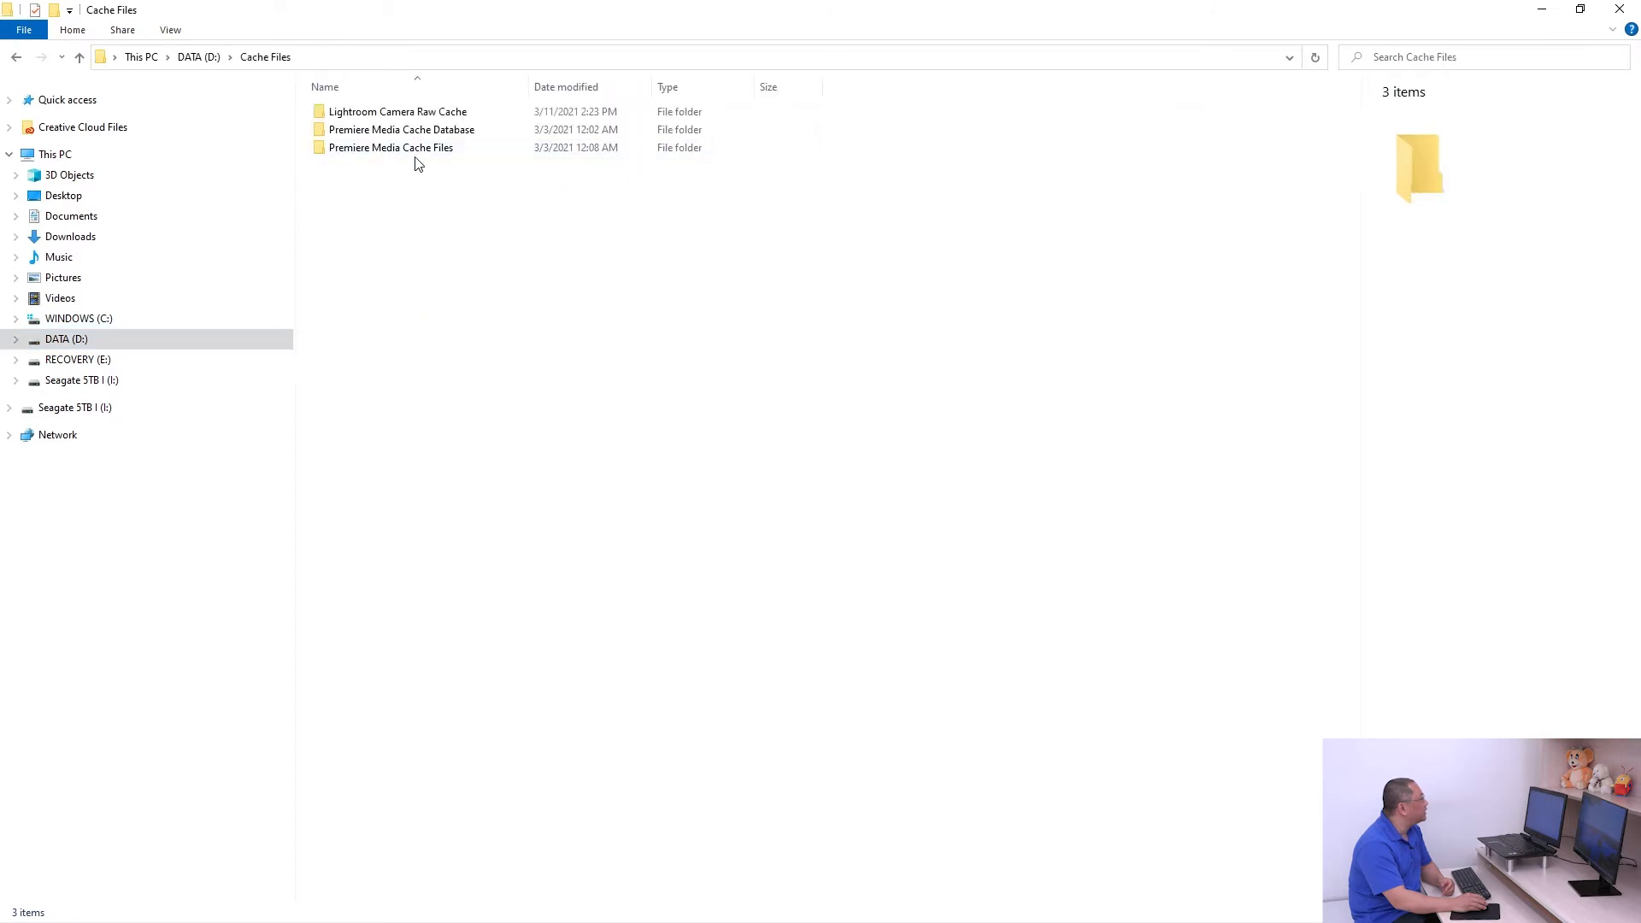
{"action": "double_click", "coordinate": [398, 111]}
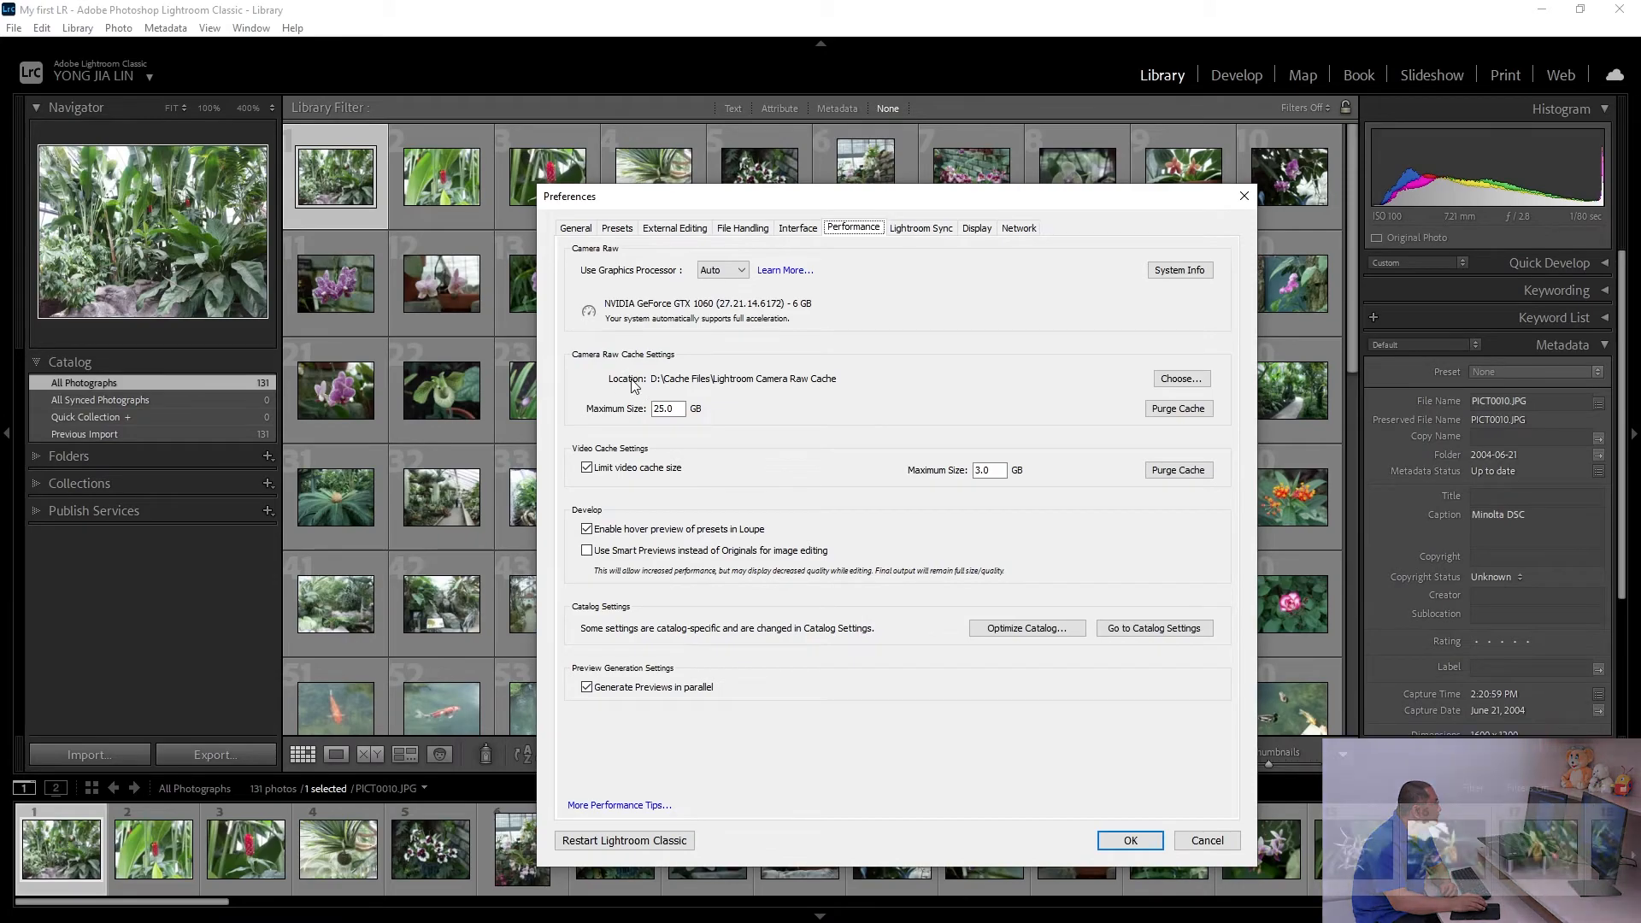
Step: Set the Camera Raw cache folder to D:\Cache Files\Lightroom Camera Raw Cache
{"action": "left_click", "coordinate": [1182, 379]}
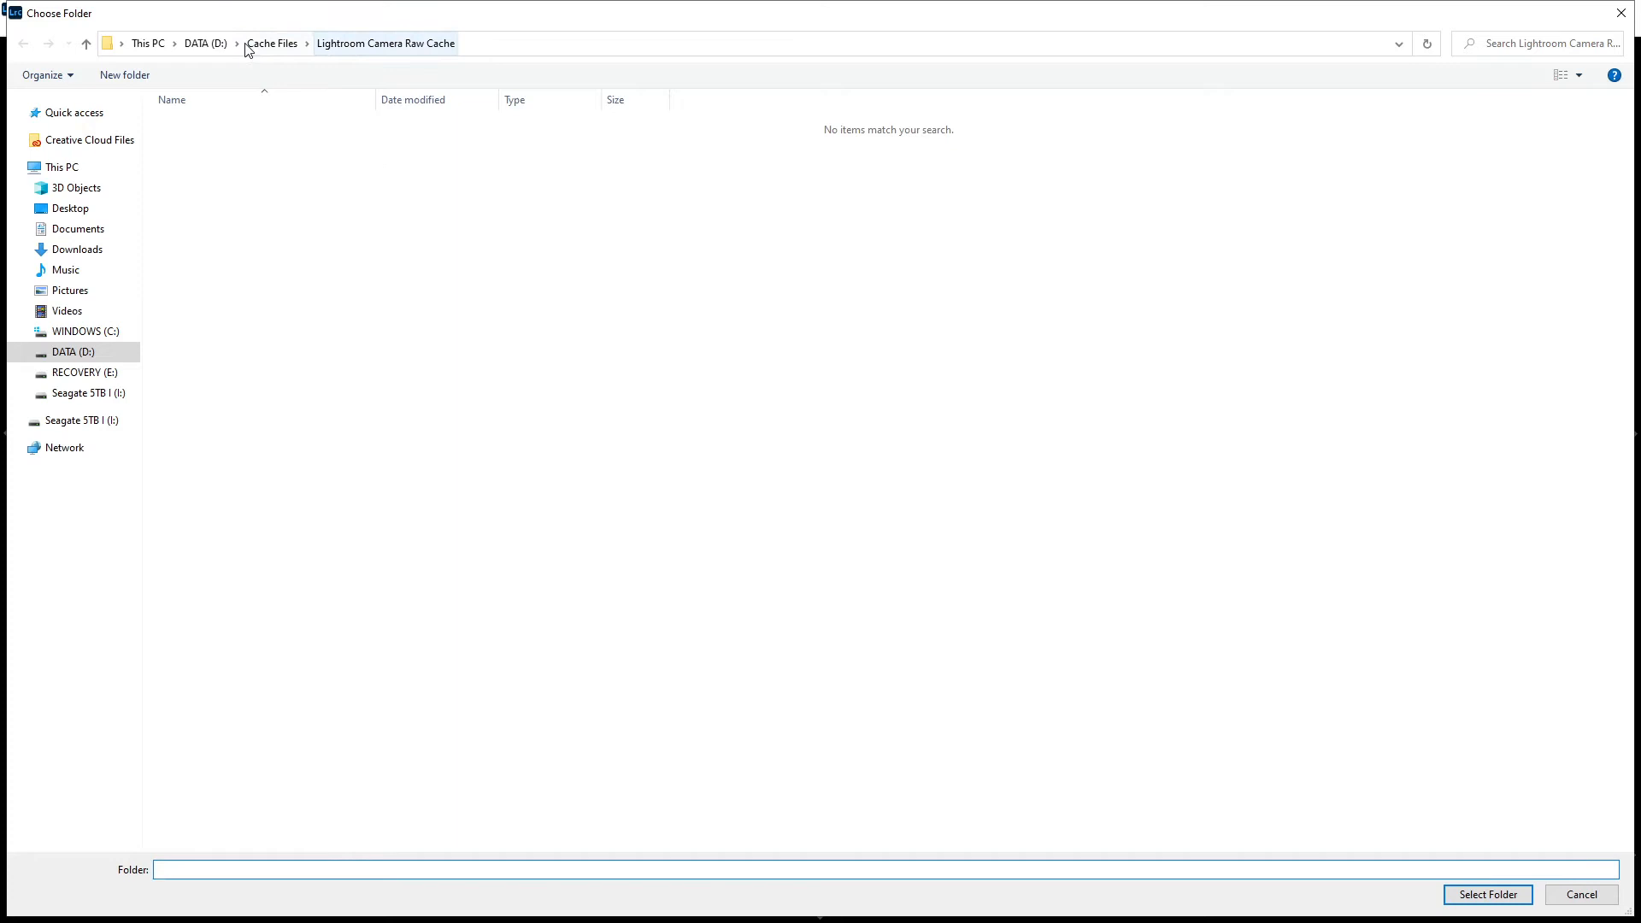
{"action": "left_click", "coordinate": [202, 44]}
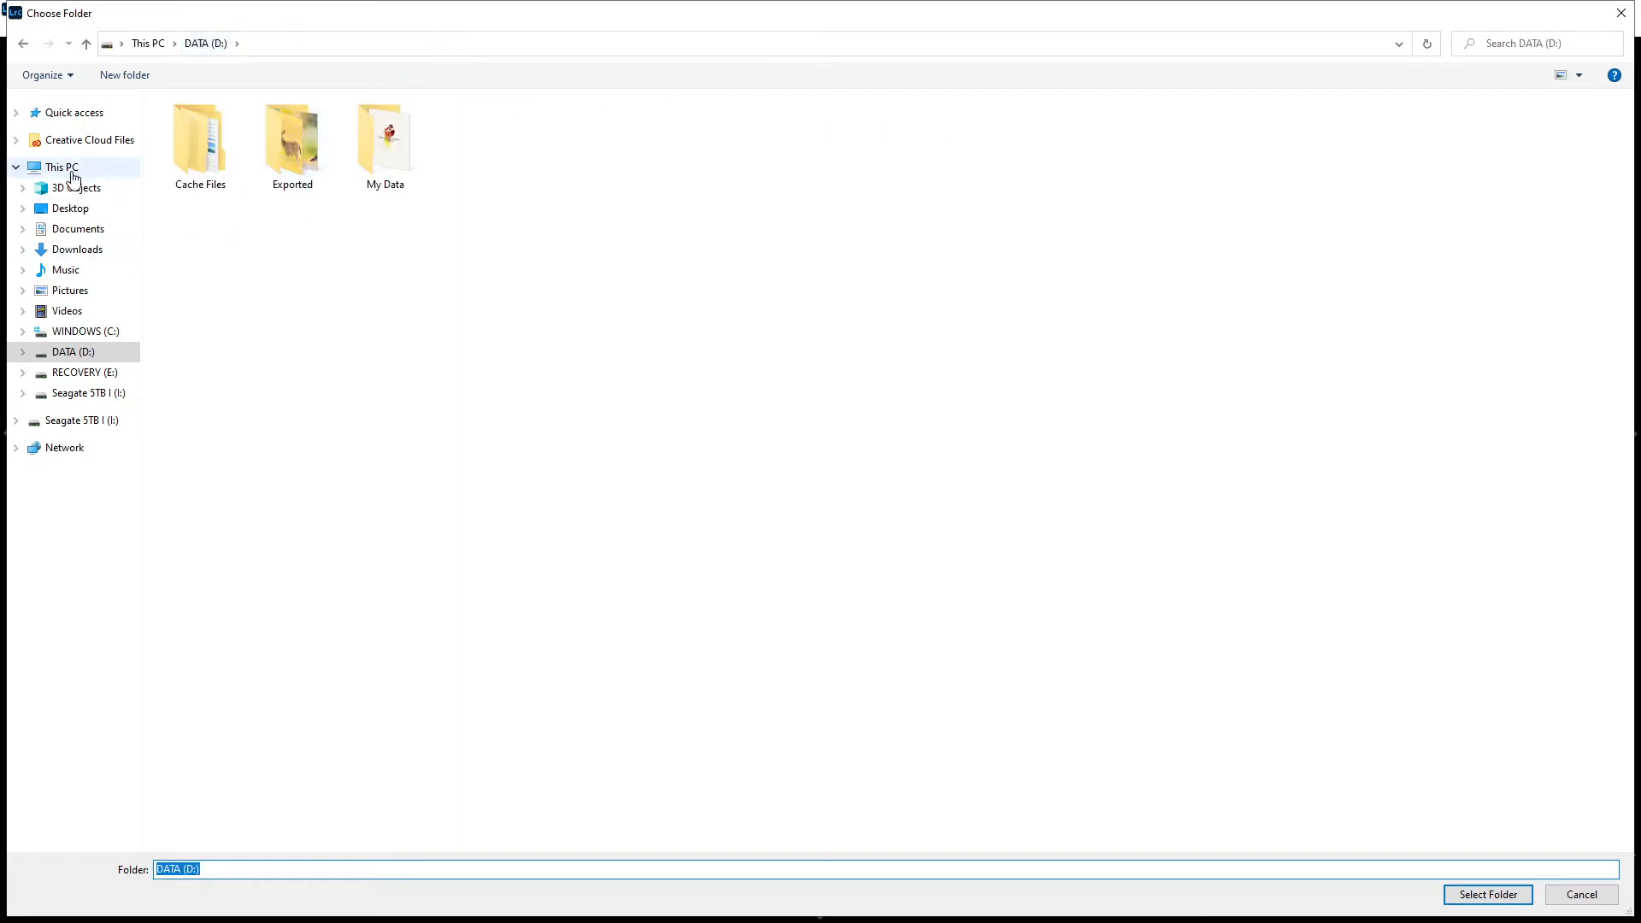
{"action": "left_click", "coordinate": [292, 141]}
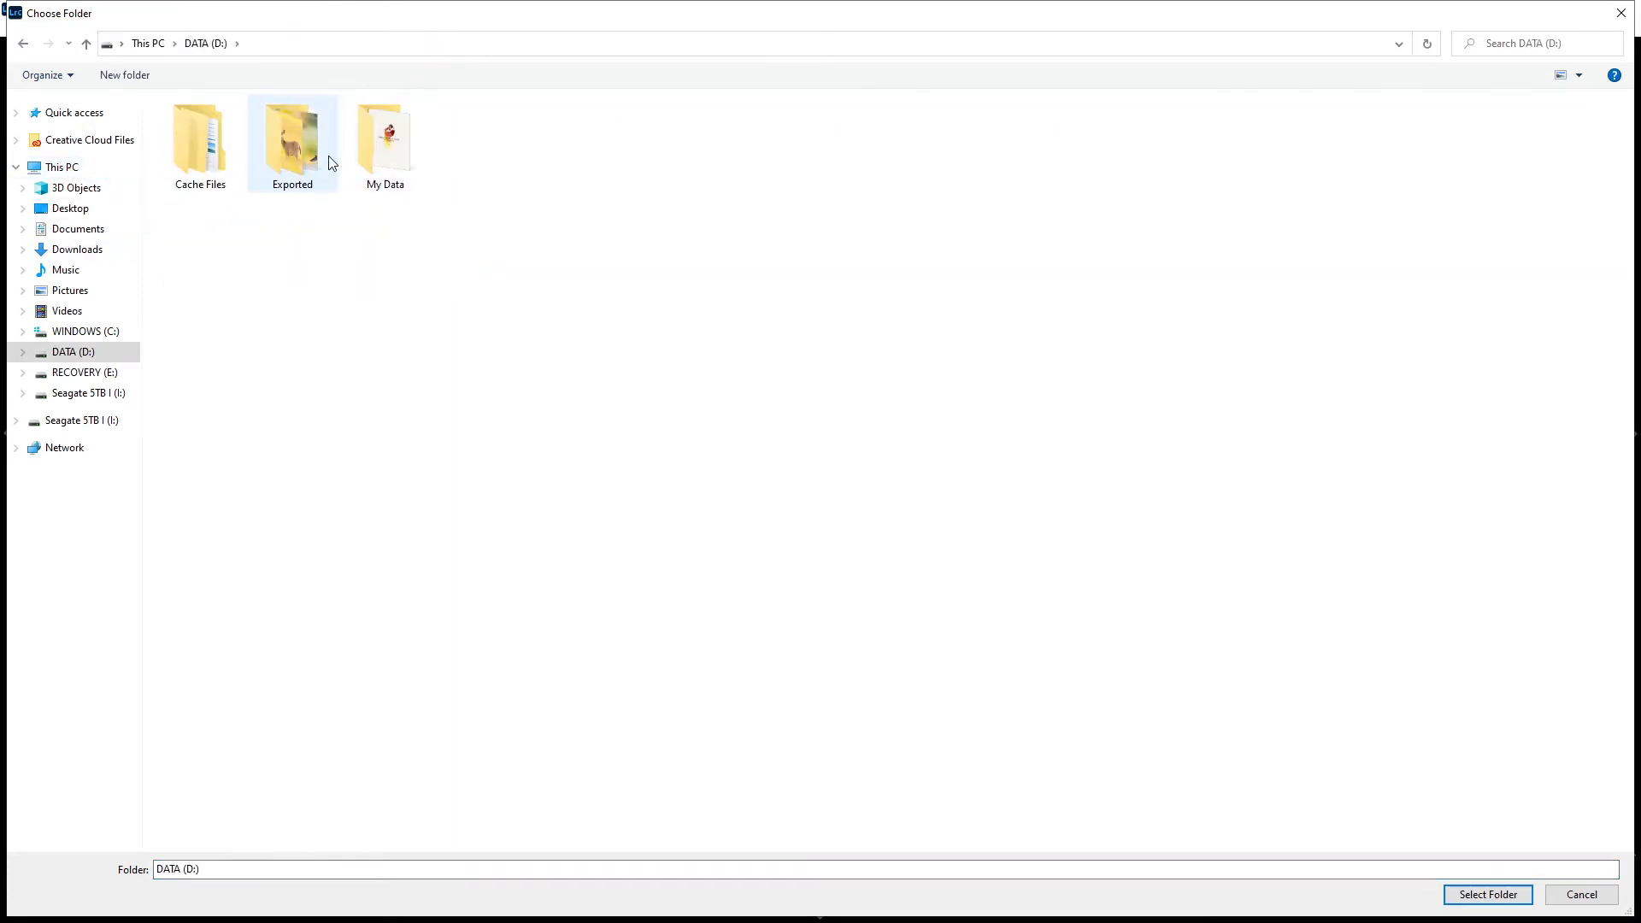
{"action": "double_click", "coordinate": [200, 137]}
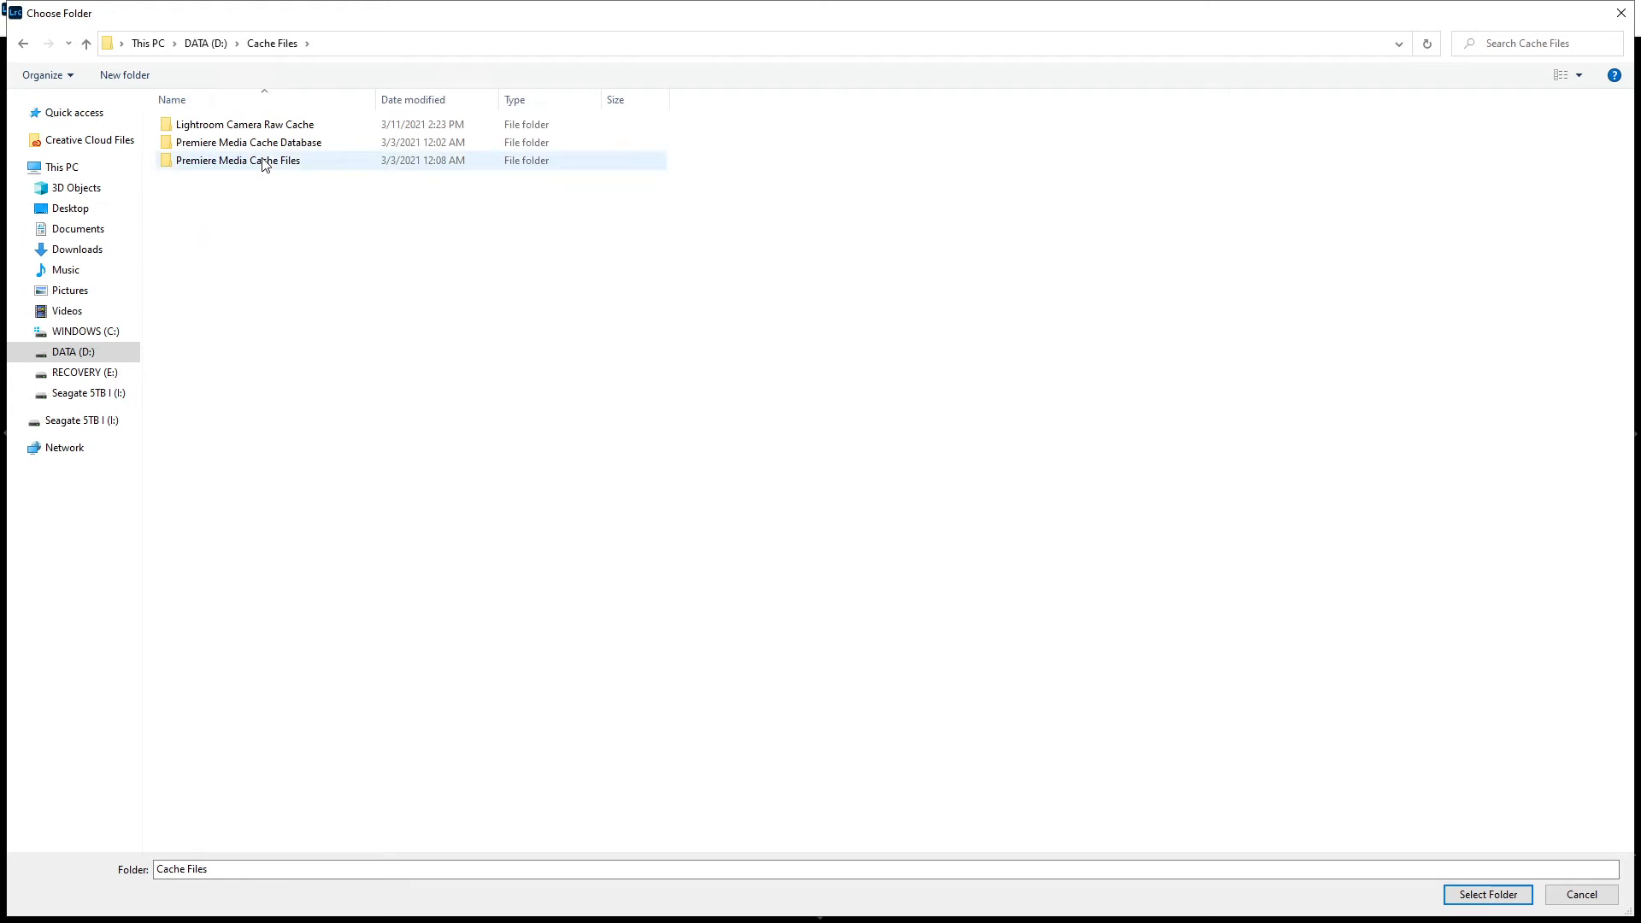
{"action": "double_click", "coordinate": [244, 124]}
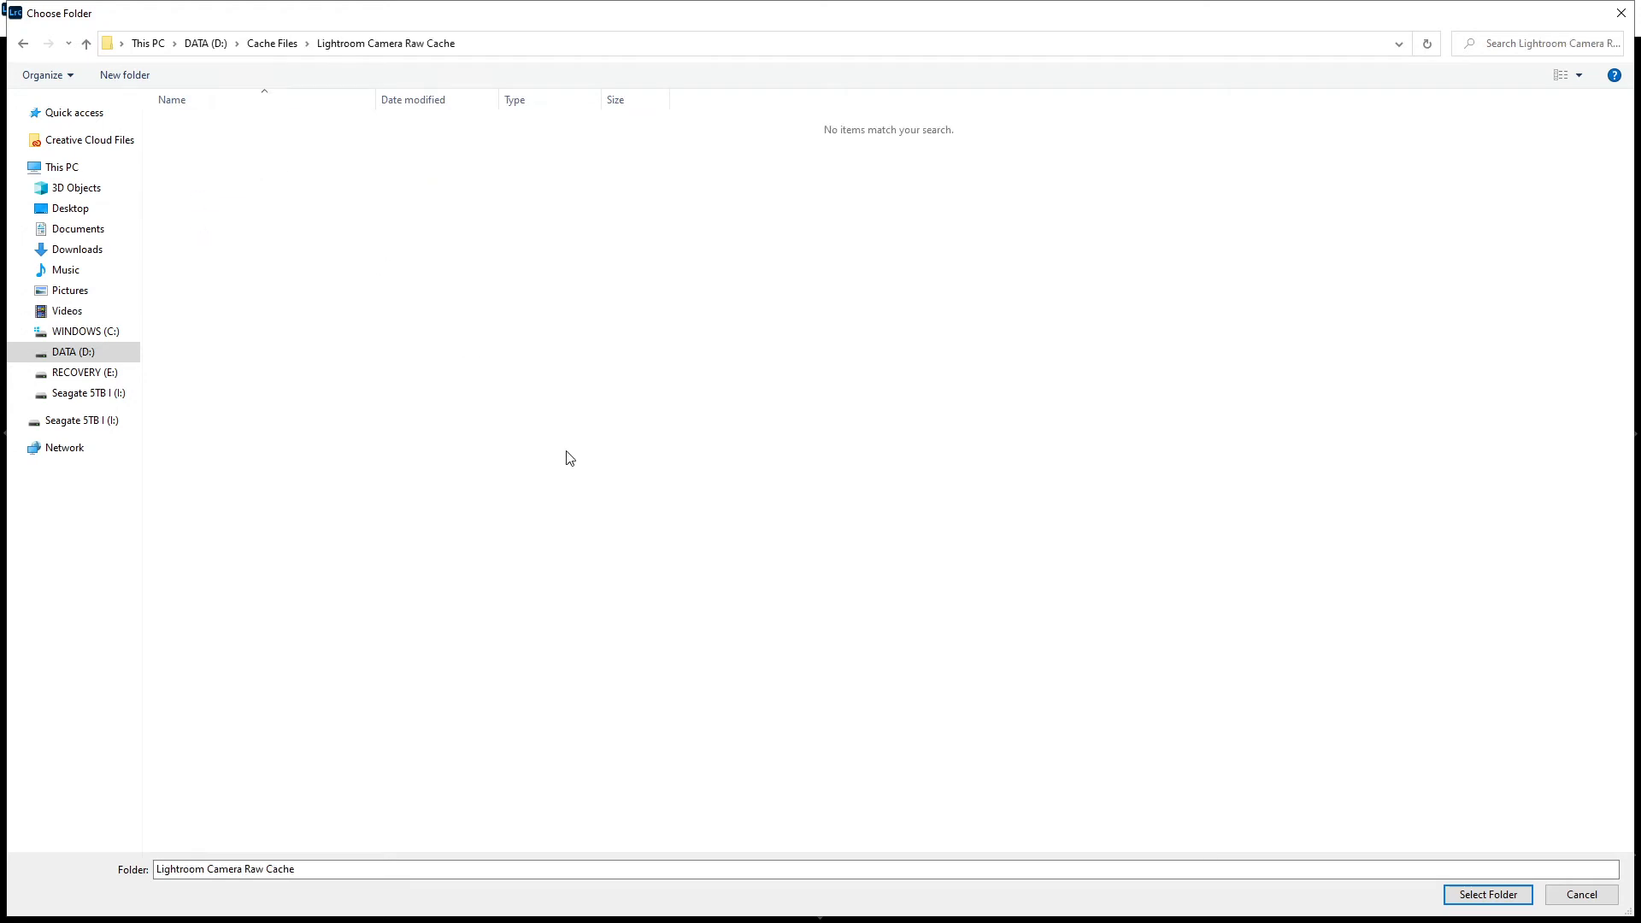
{"action": "left_click", "coordinate": [1493, 895]}
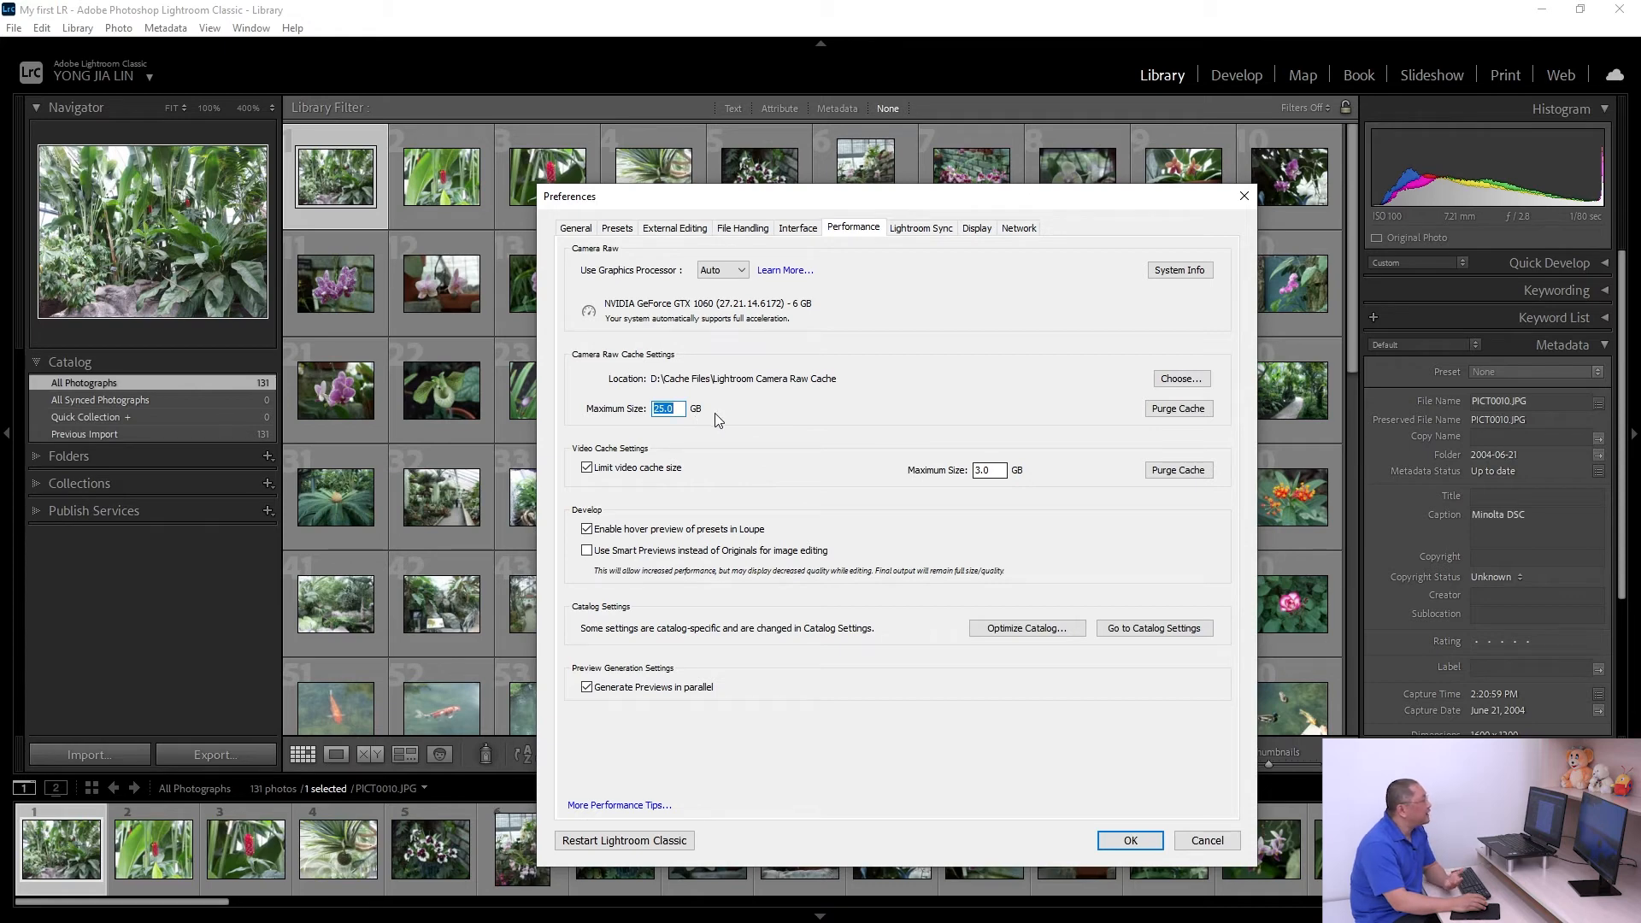
{"action": "mouse_move", "coordinate": [666, 427]}
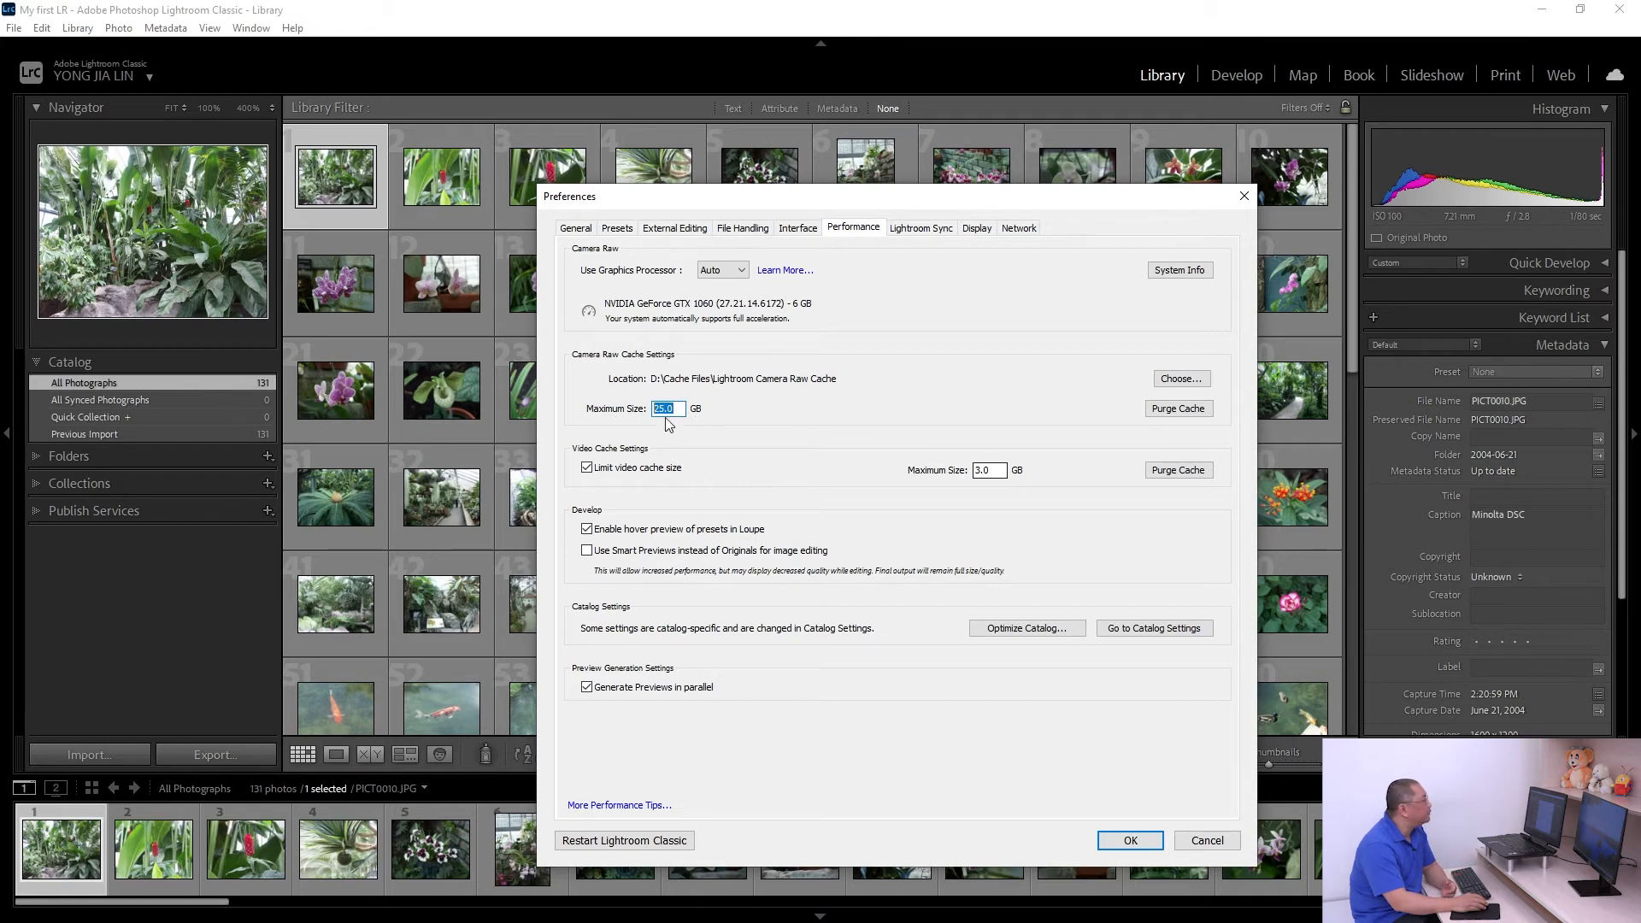
{"action": "mouse_move", "coordinate": [814, 418]}
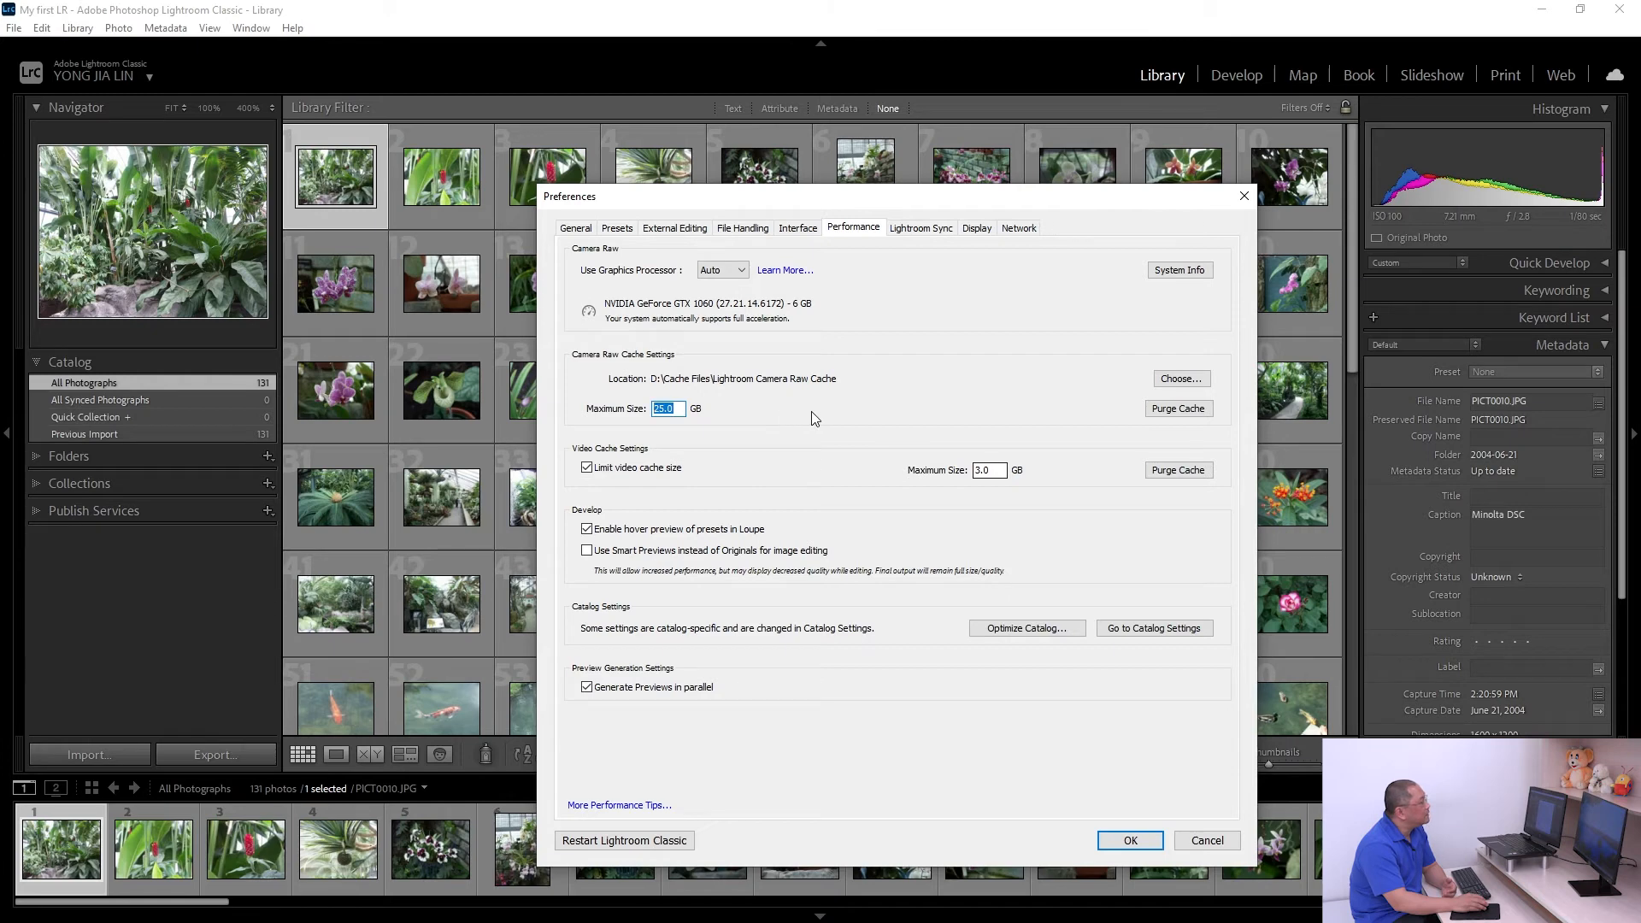
{"action": "mouse_move", "coordinate": [826, 409]}
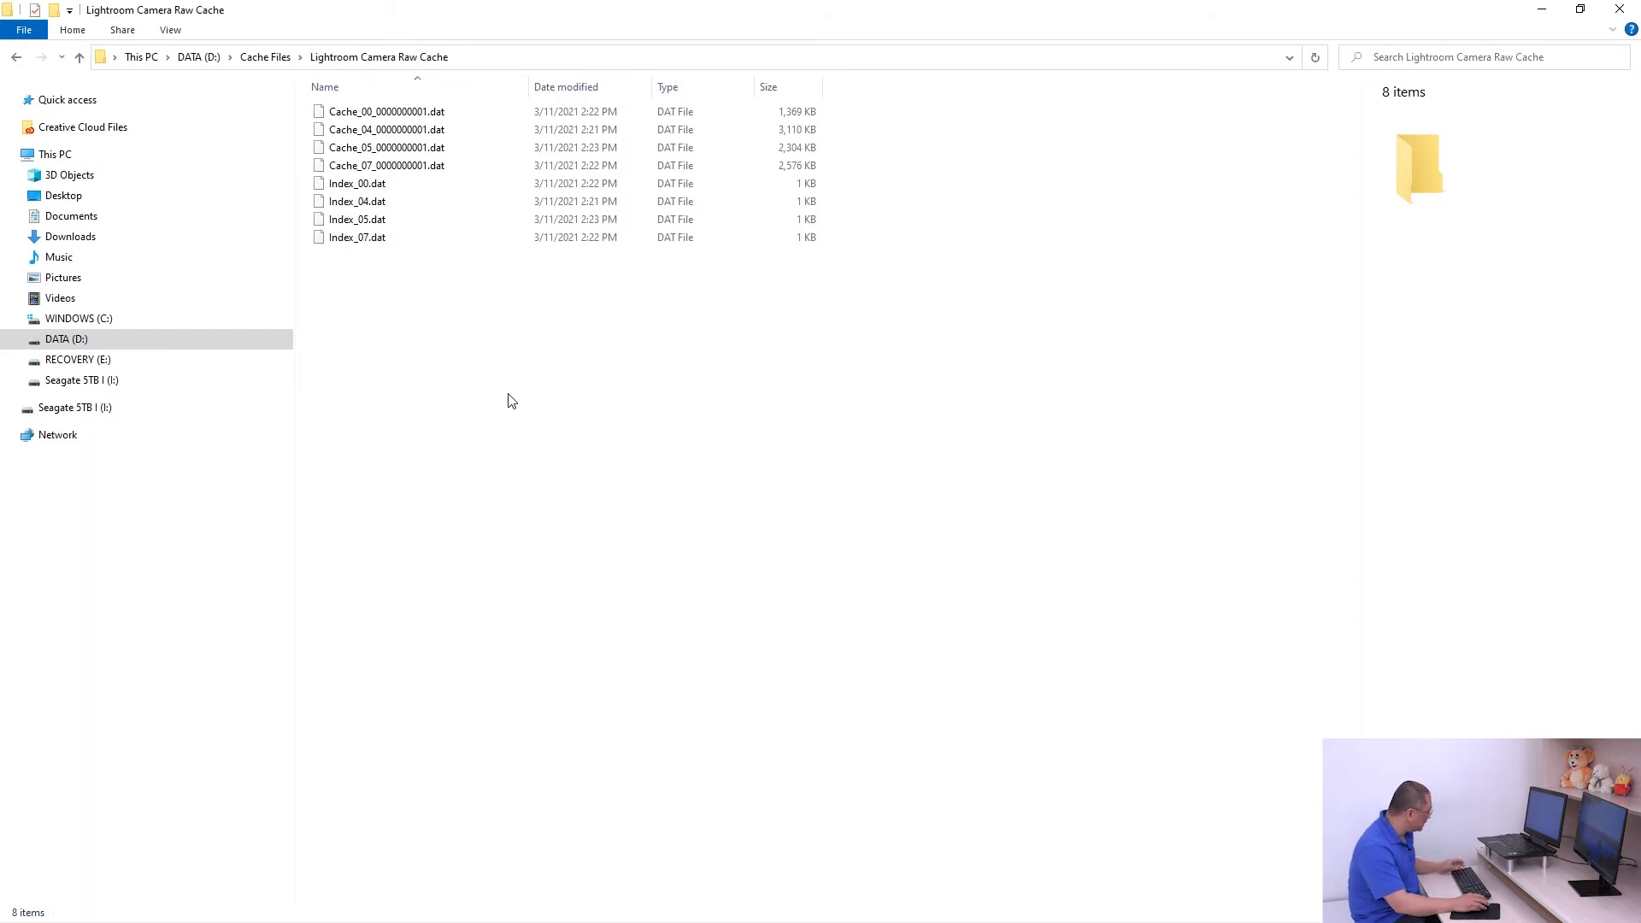
Step: Switch from File Explorer back to Lightroom's performance preferences
{"action": "key", "text": "alt"}
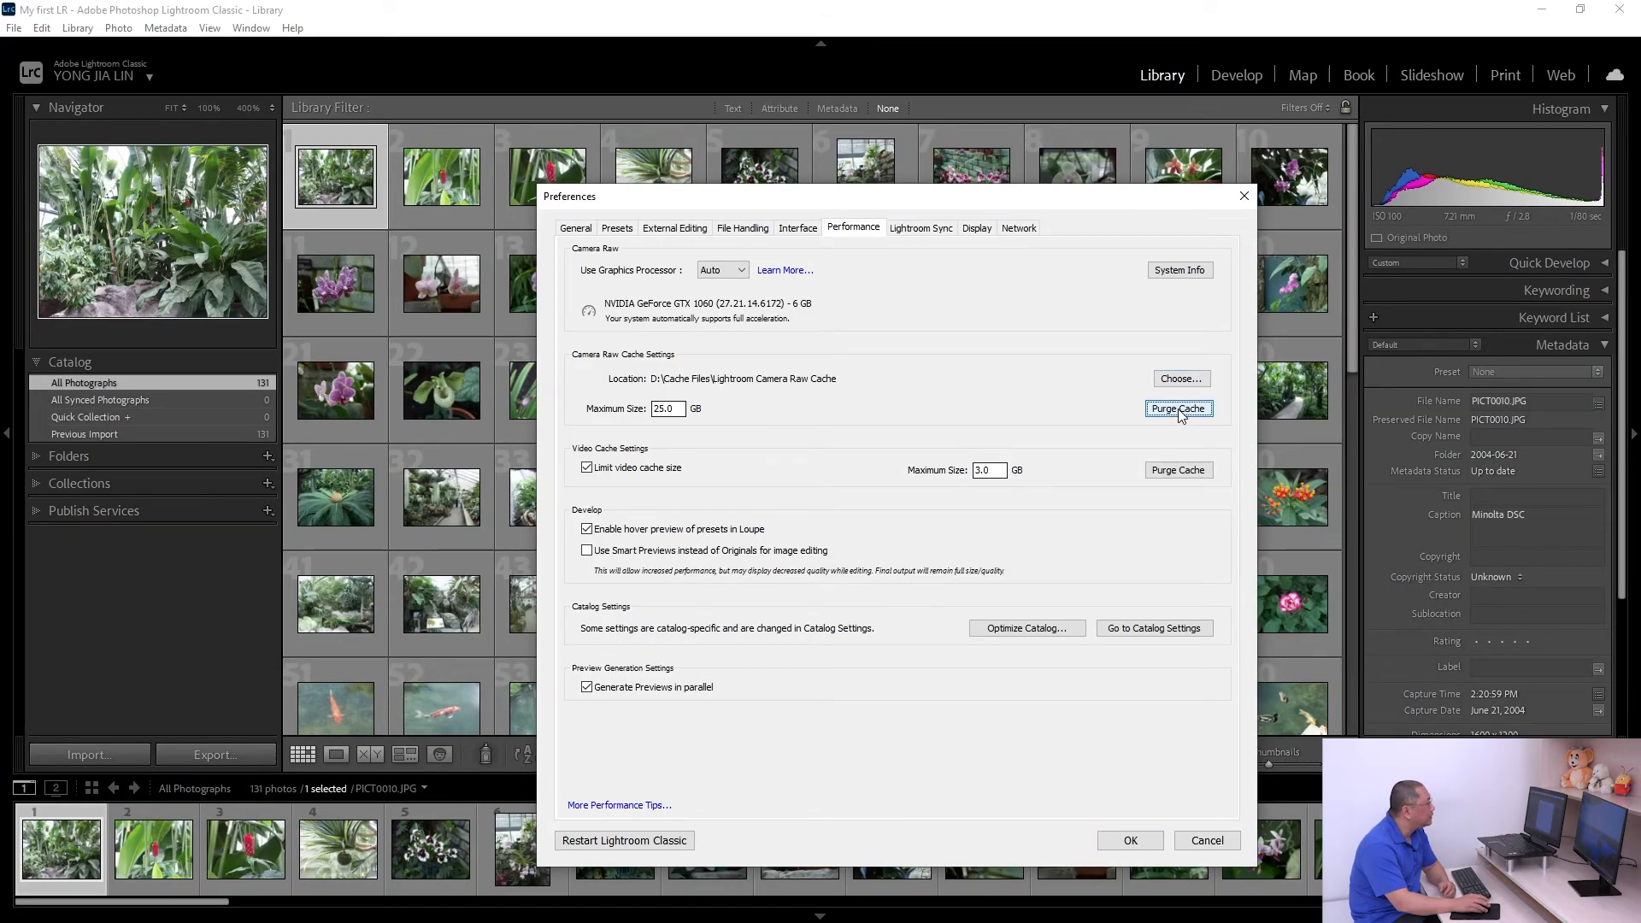
{"action": "left_click", "coordinate": [1179, 409]}
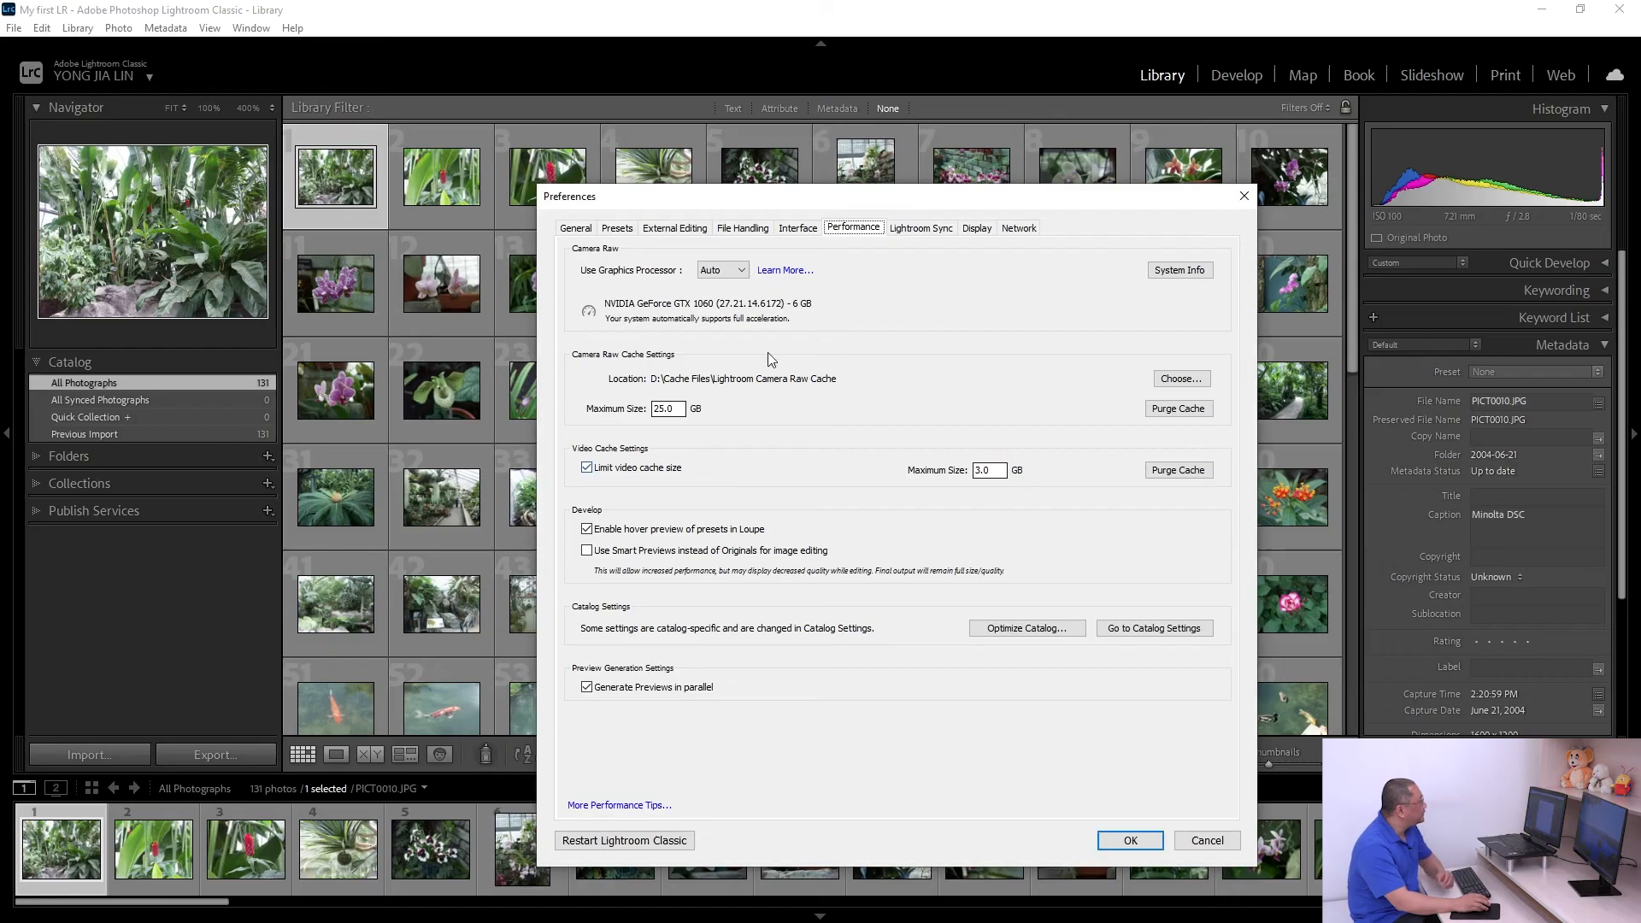
Step: Look through the Presets, Display, External Editing and General tabs, then confirm with OK
{"action": "left_click", "coordinate": [618, 227]}
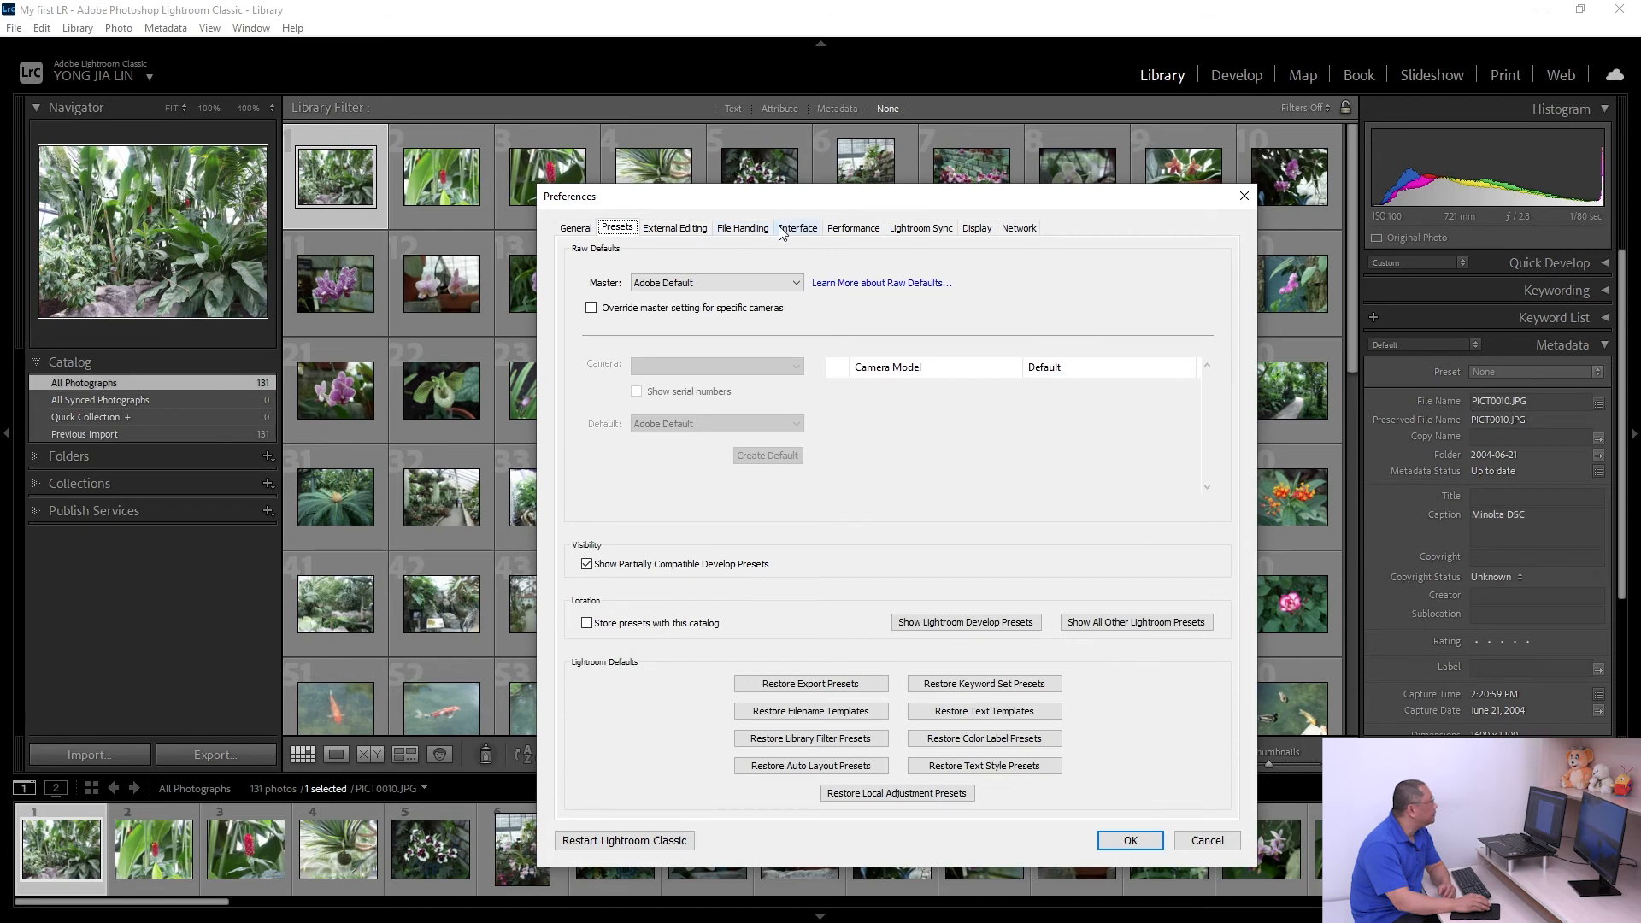
{"action": "left_click", "coordinate": [977, 228]}
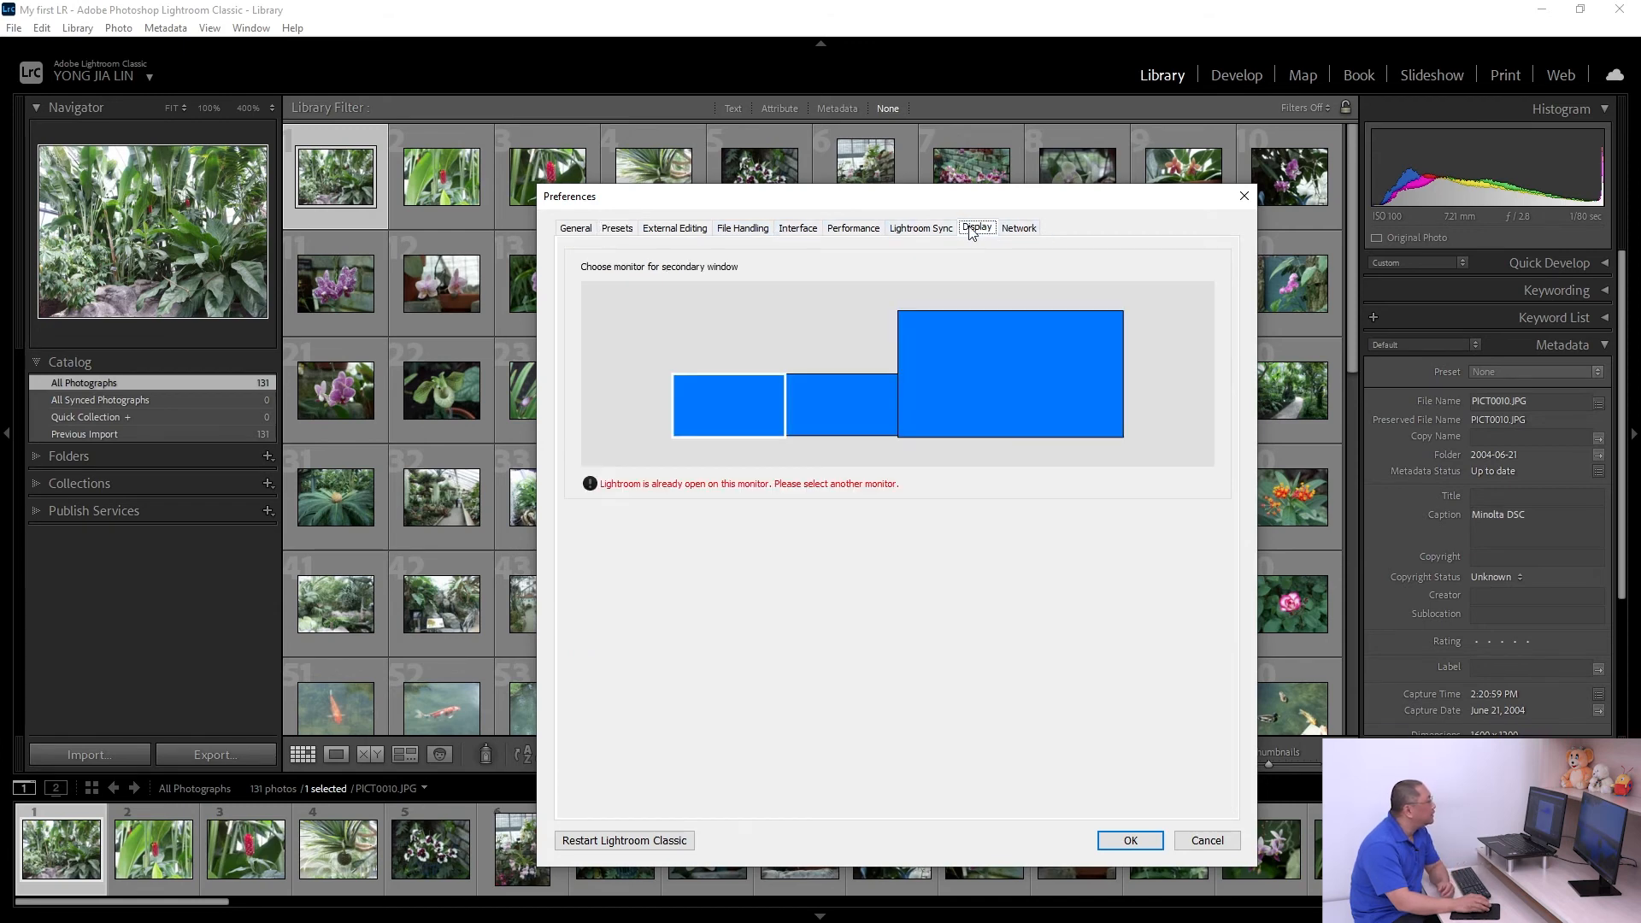
{"action": "mouse_move", "coordinate": [831, 416]}
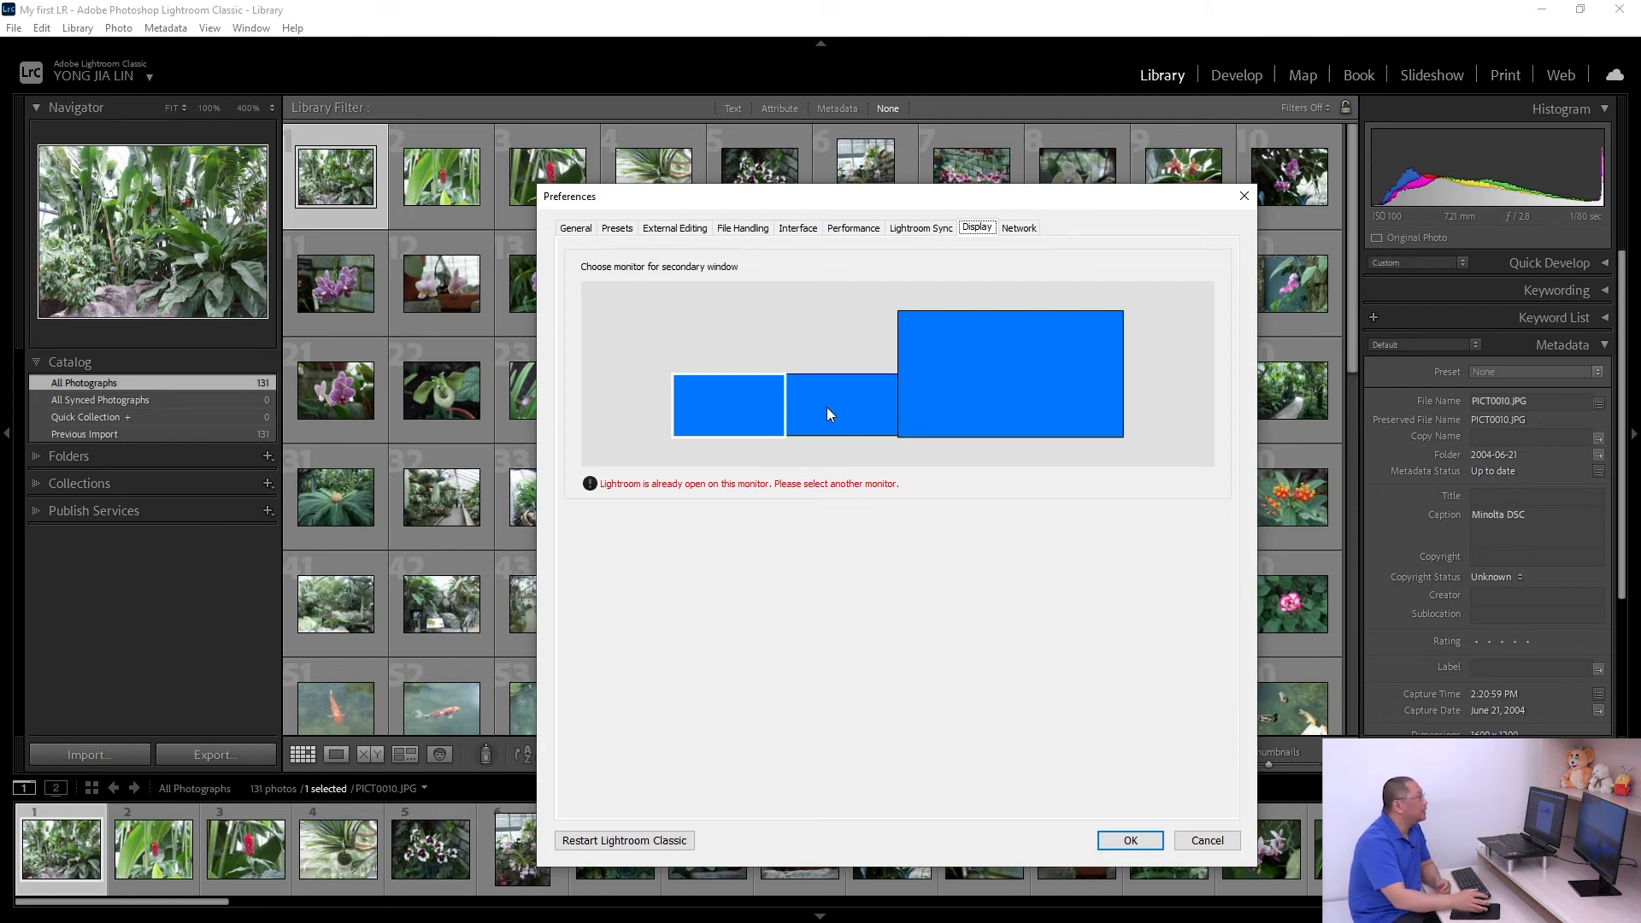
{"action": "mouse_move", "coordinate": [1009, 393]}
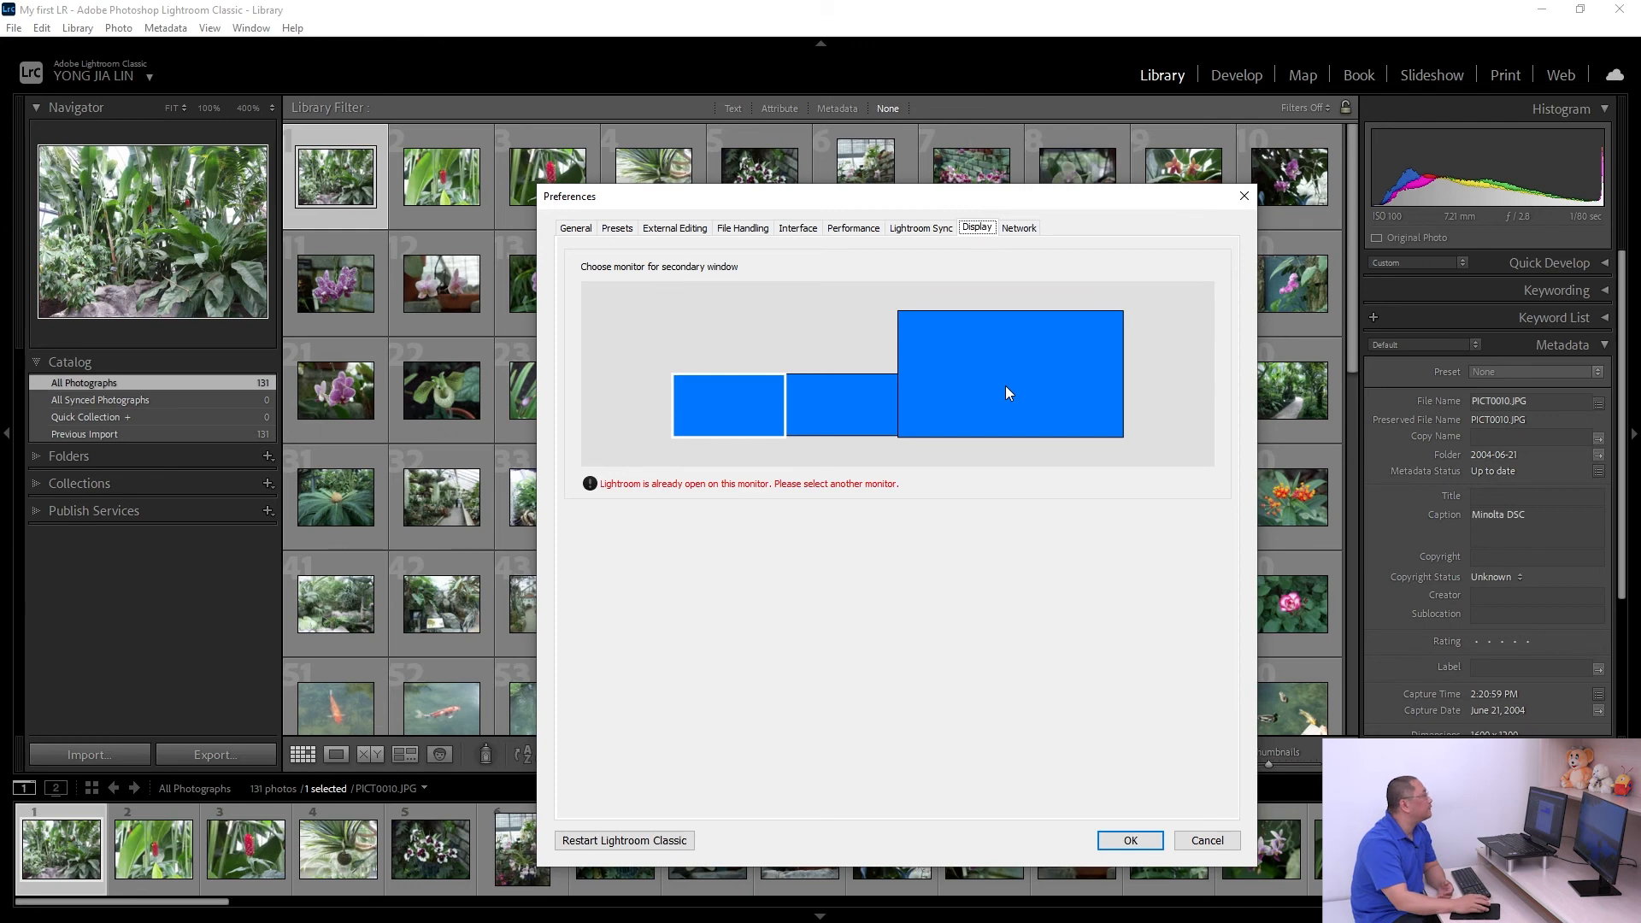
{"action": "left_click", "coordinate": [675, 227]}
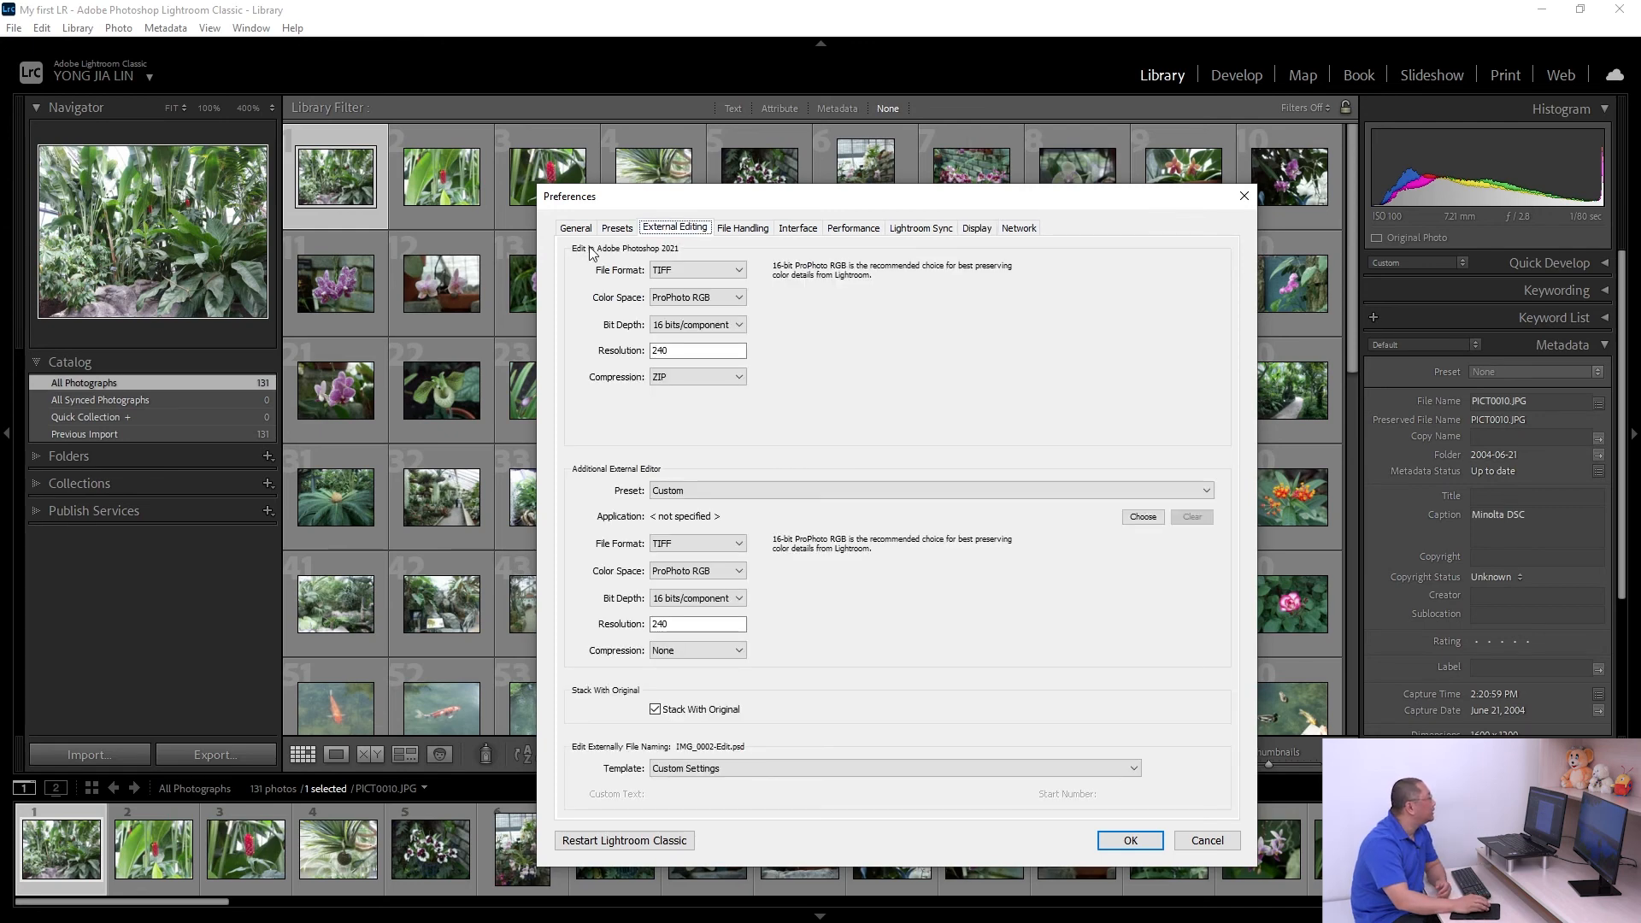
{"action": "left_click", "coordinate": [617, 228]}
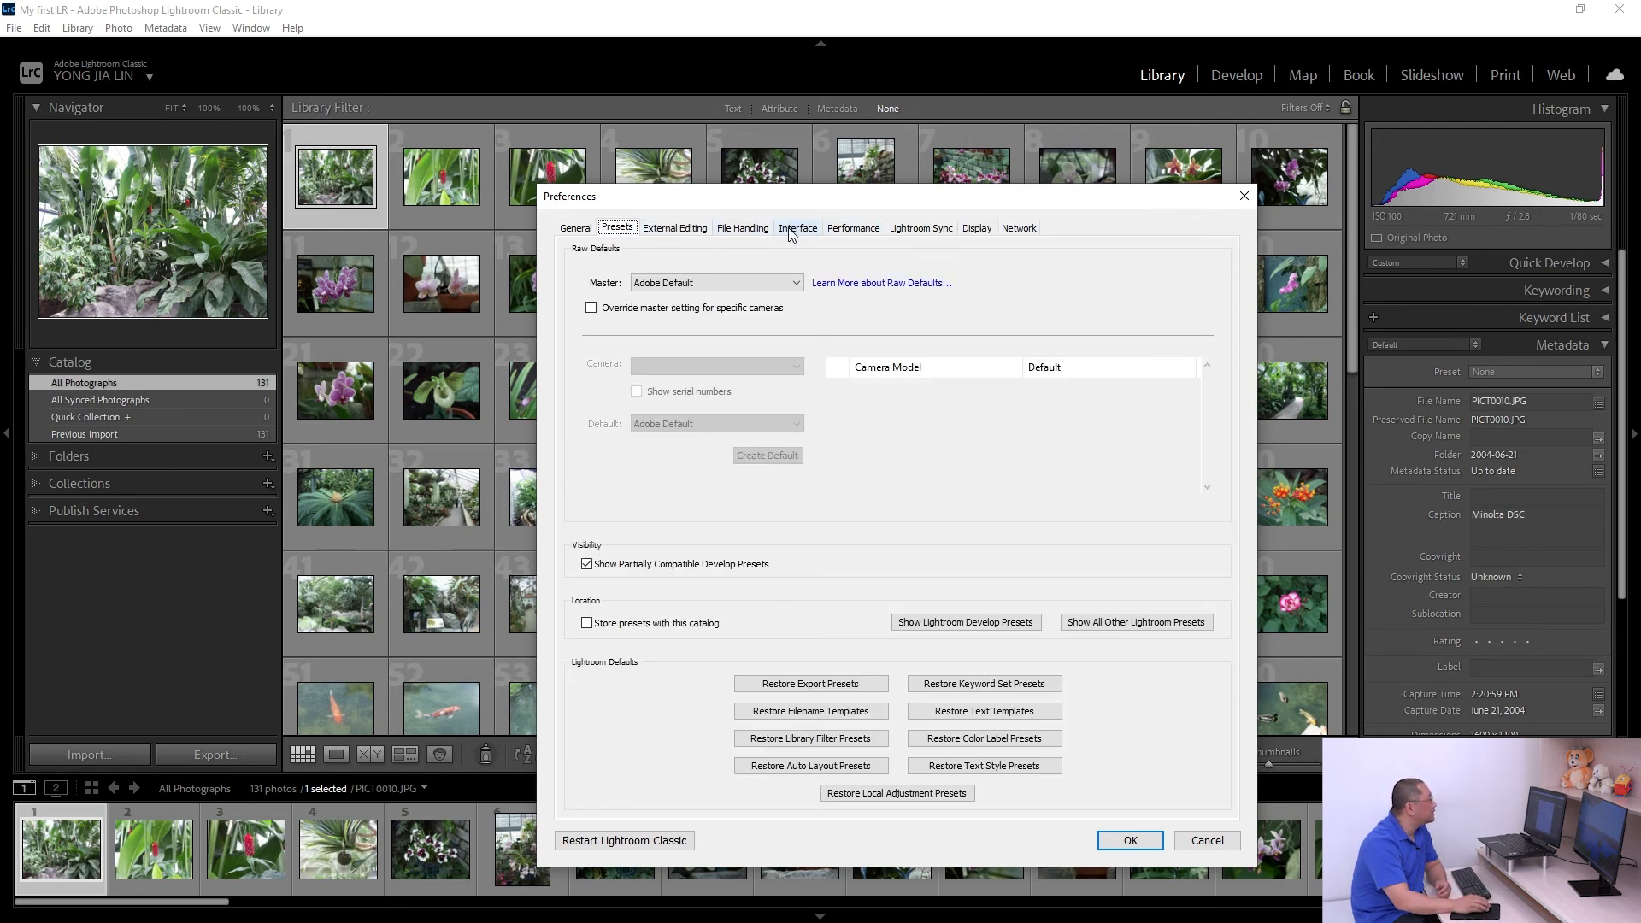
{"action": "mouse_move", "coordinate": [905, 409]}
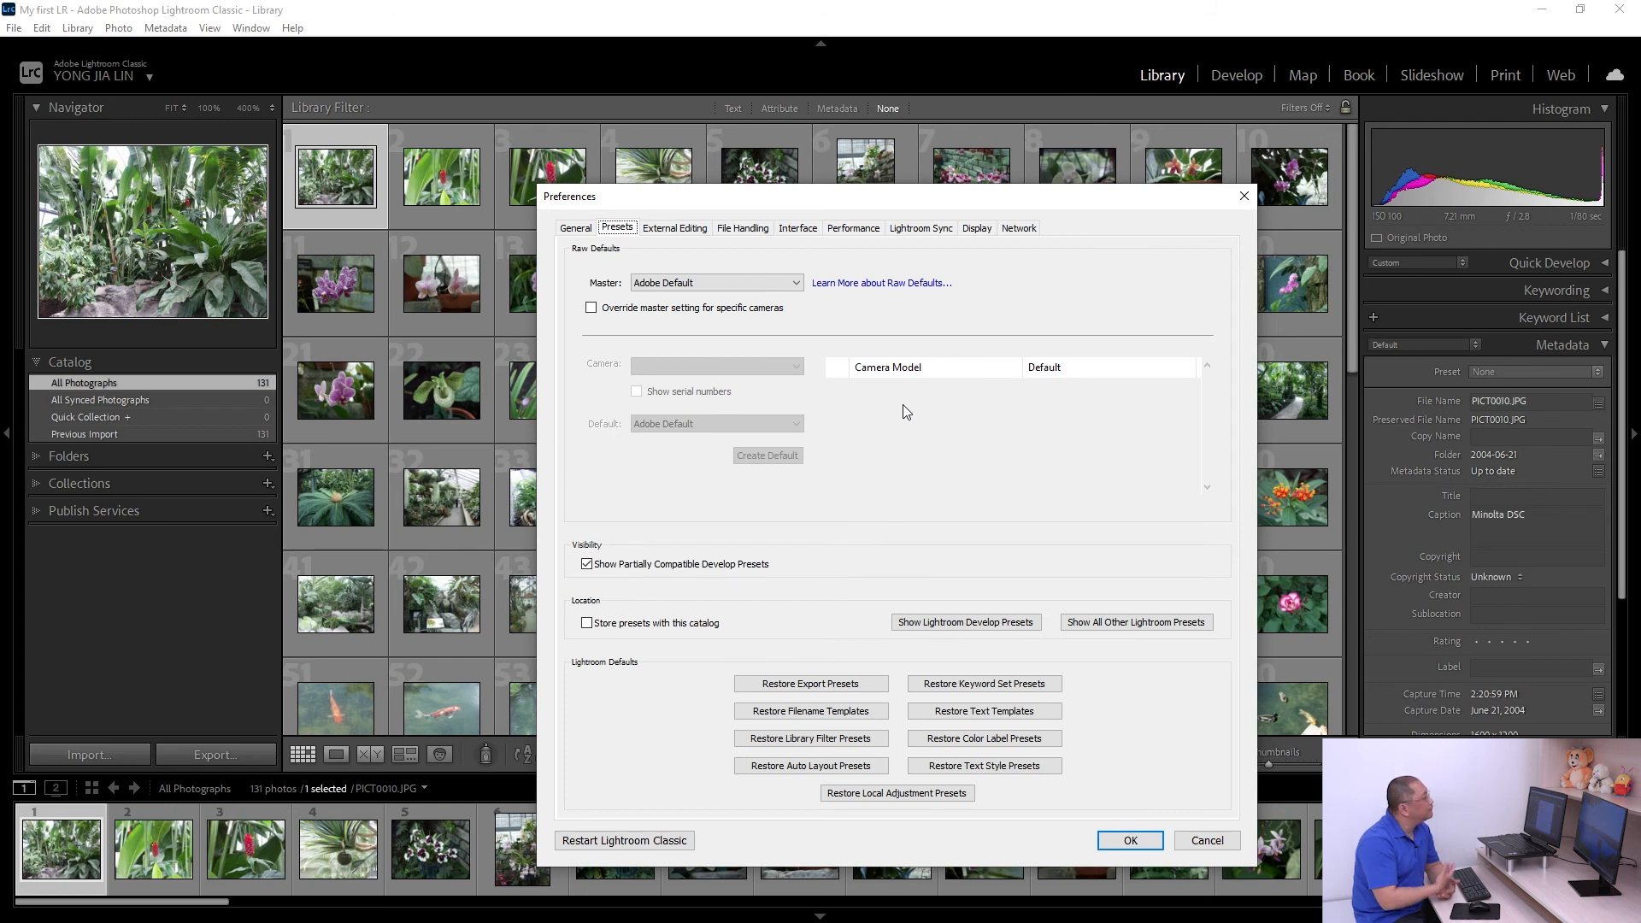
{"action": "left_click", "coordinate": [576, 227]}
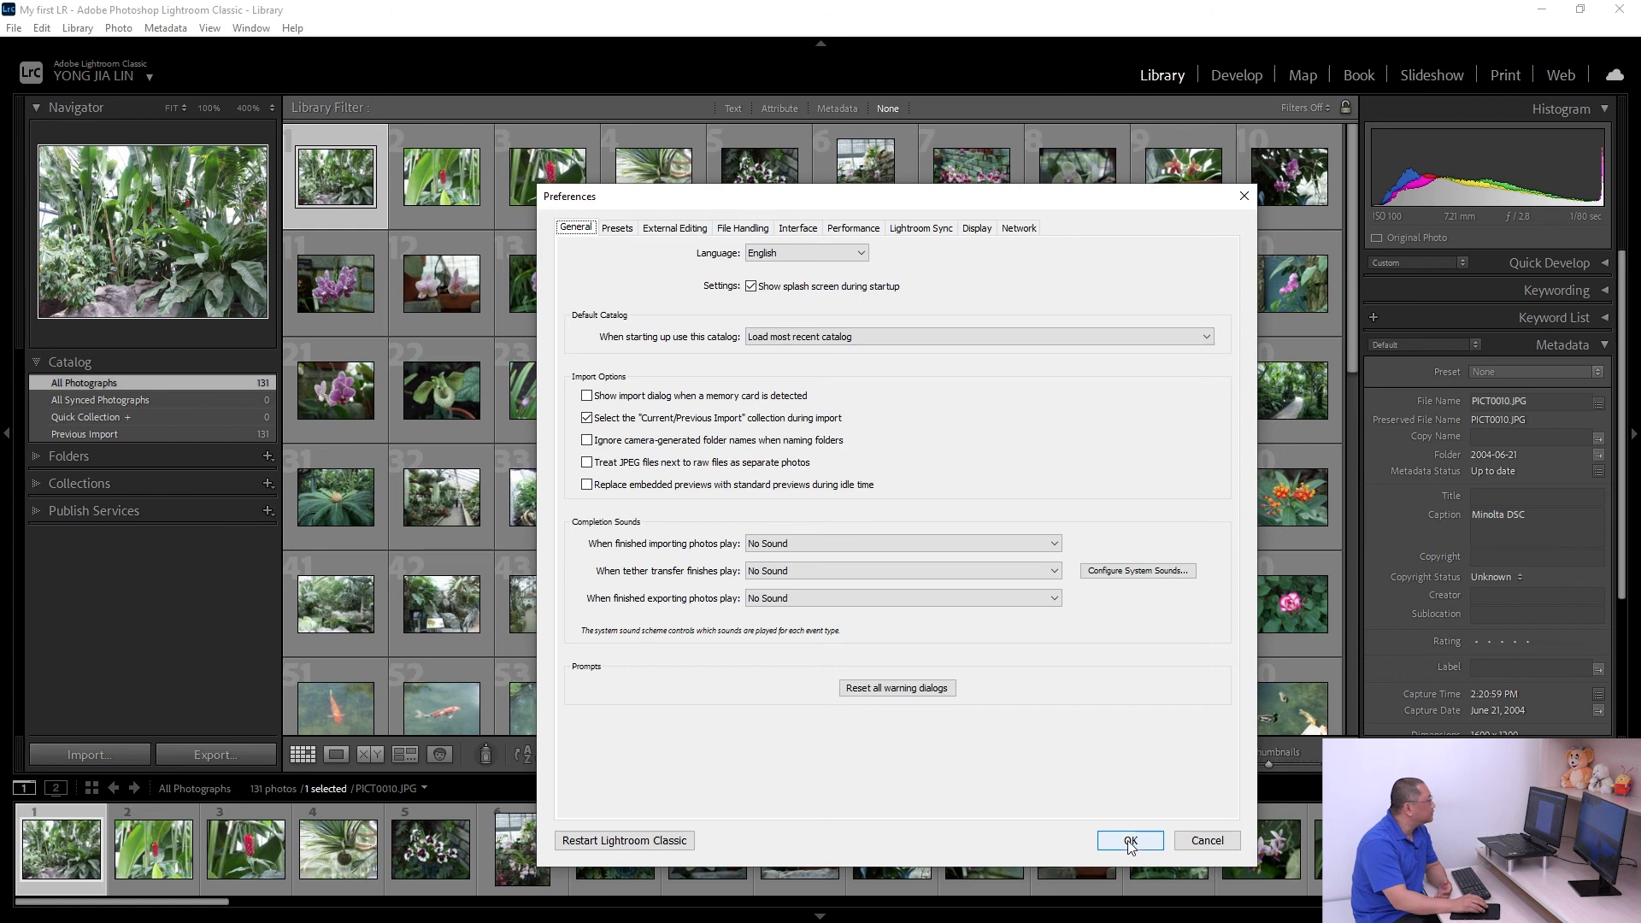
{"action": "left_click", "coordinate": [1130, 841]}
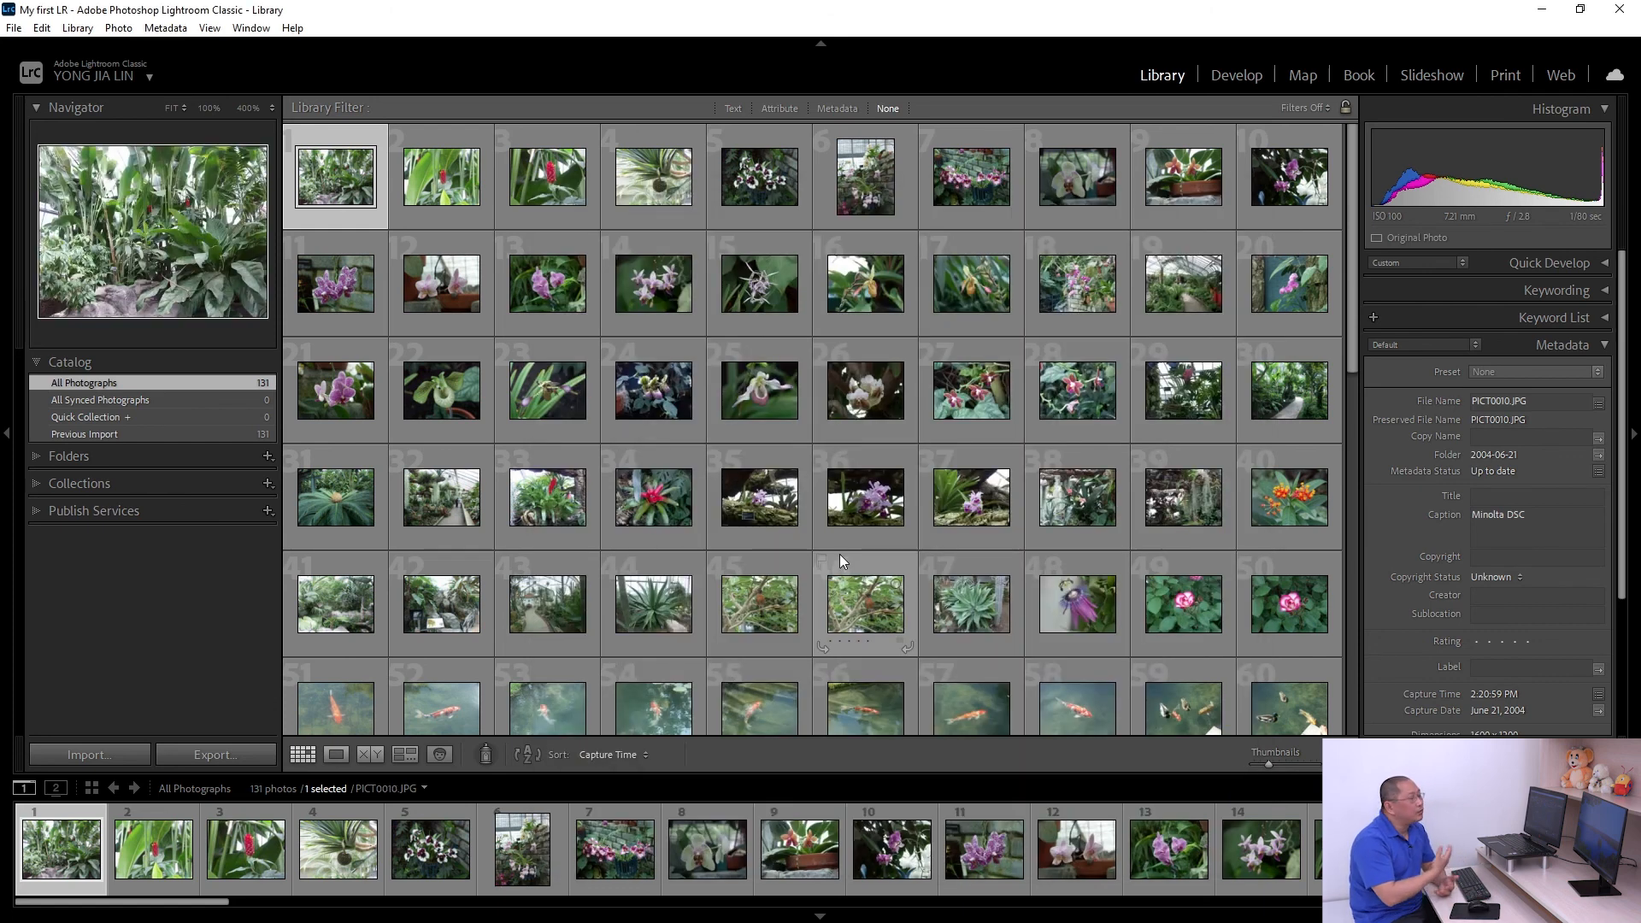